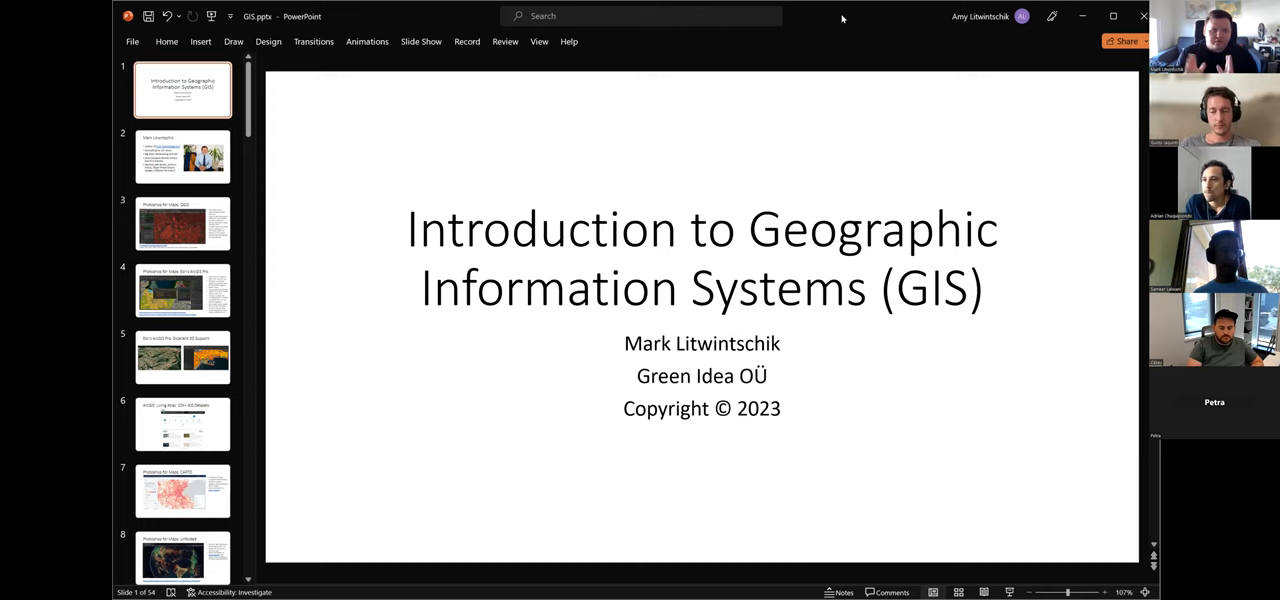
Go to slide 2 of 54, the presenter's biography slide.
click(183, 156)
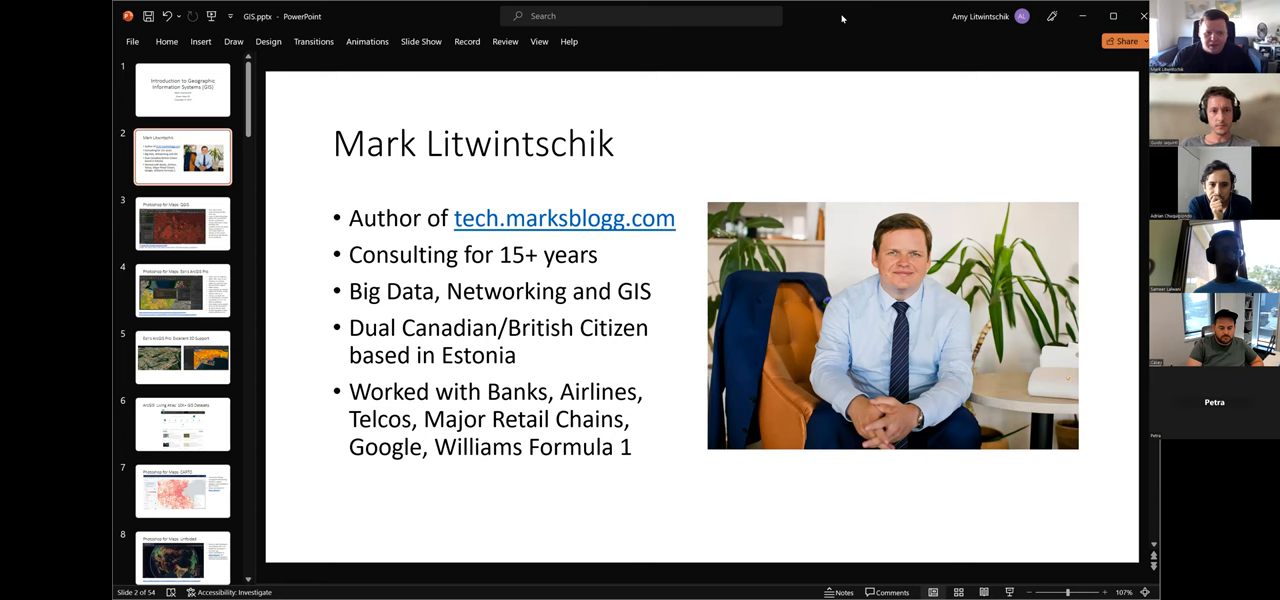
Show slide 3, 'Photoshop for Maps: QGIS', with its map screenshot and feature bullets.
click(183, 223)
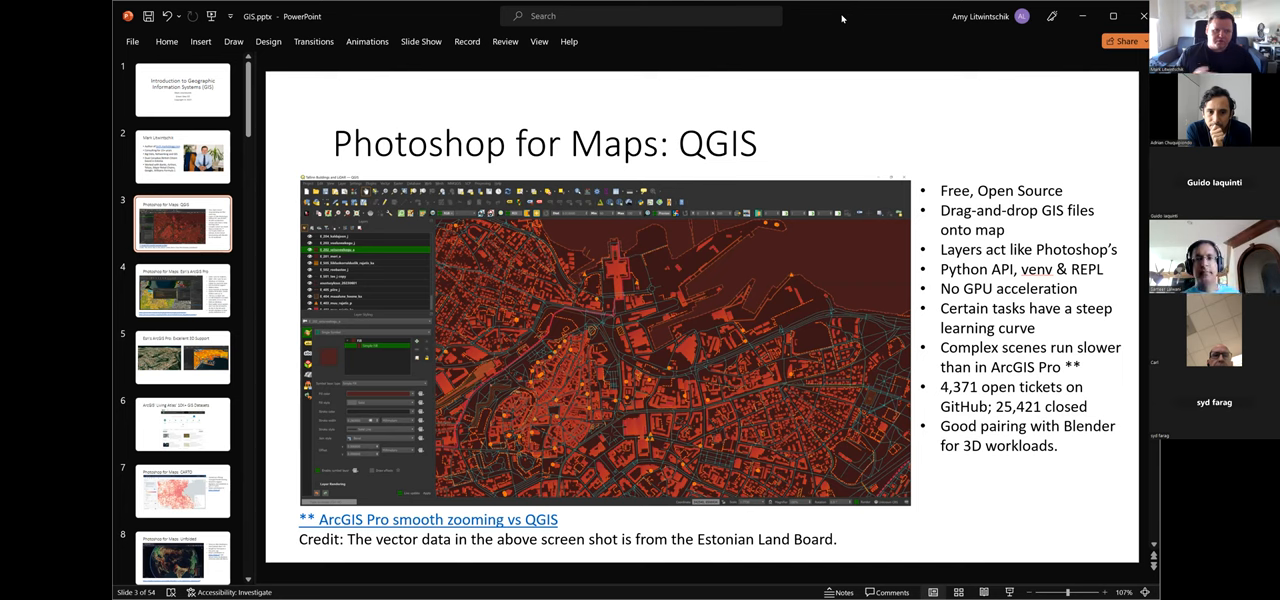
Jump to slide 6, 'ArcGIS' Living Atlas' 10K+ GIS Datasets'.
click(182, 290)
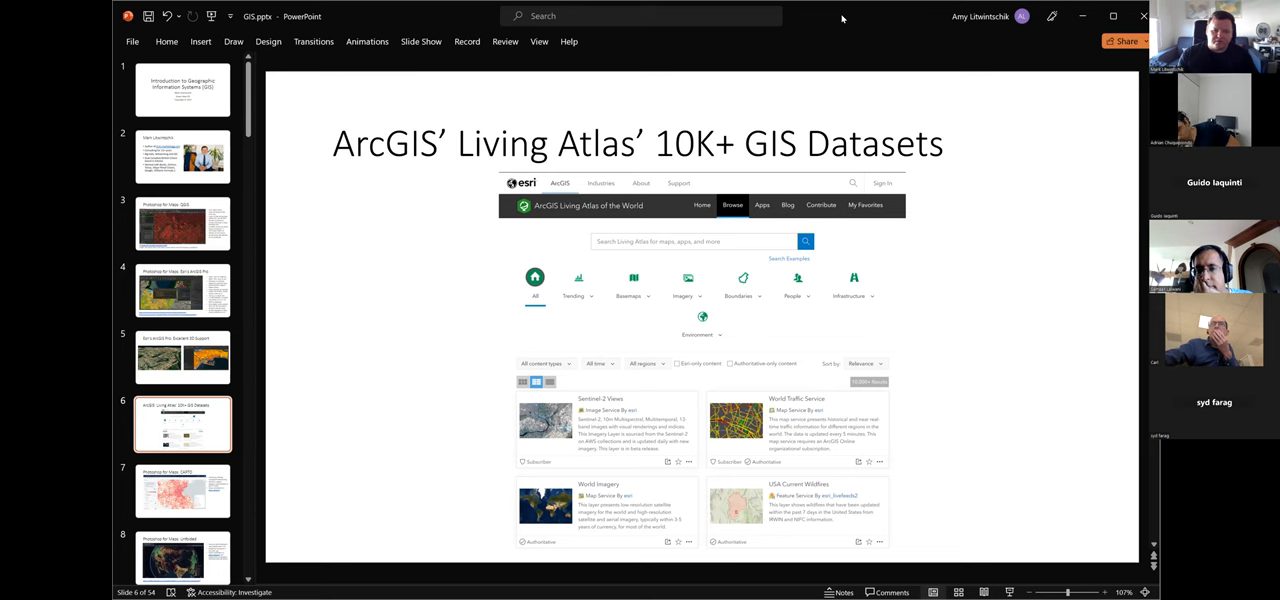
Show slide 8, 'Photoshop for Maps: Unfolded', with the Foursquare globe map.
click(183, 490)
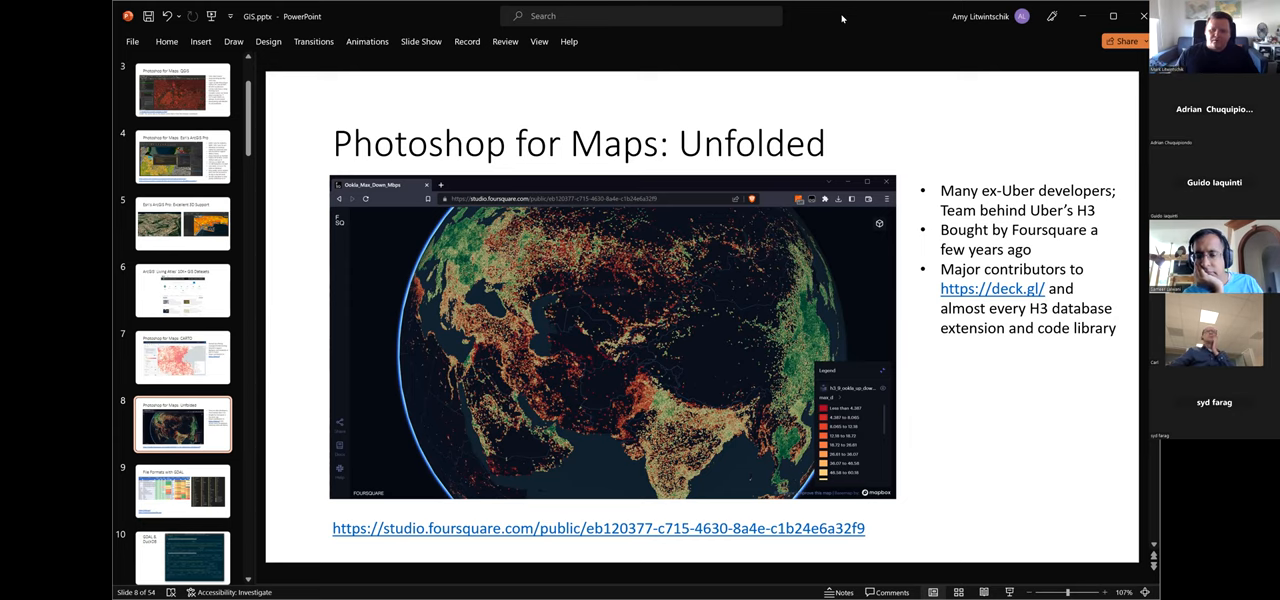
click(182, 490)
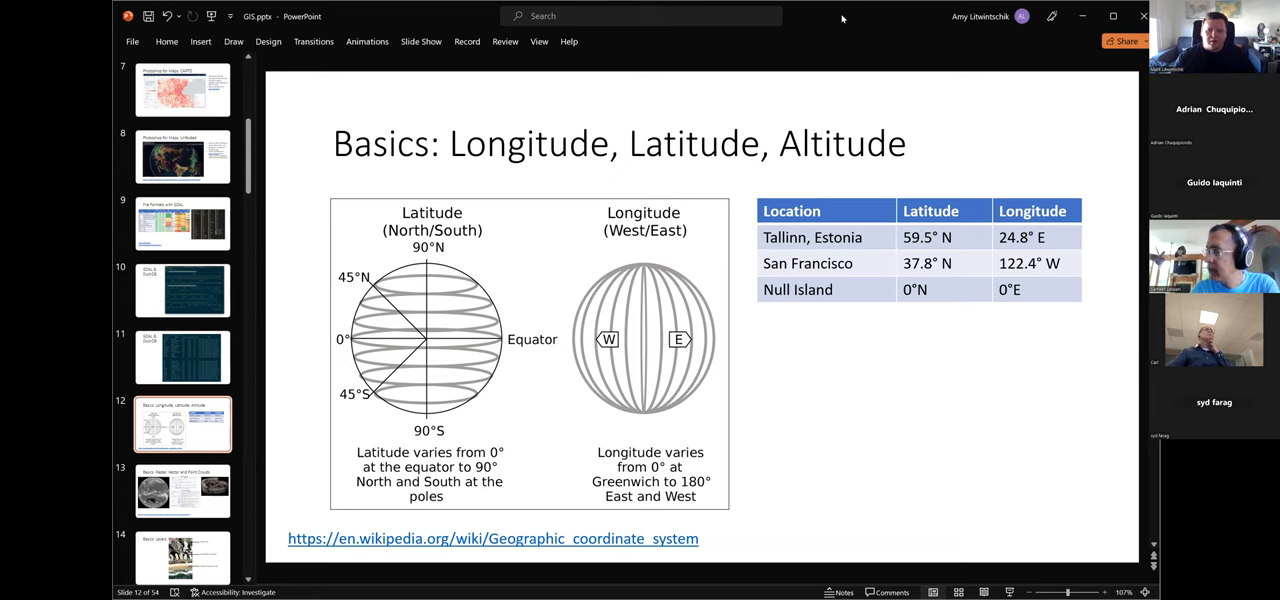
Advance to slide 12, 'Basics: Longitude, Latitude, Altitude', with its coordinate table.
click(182, 490)
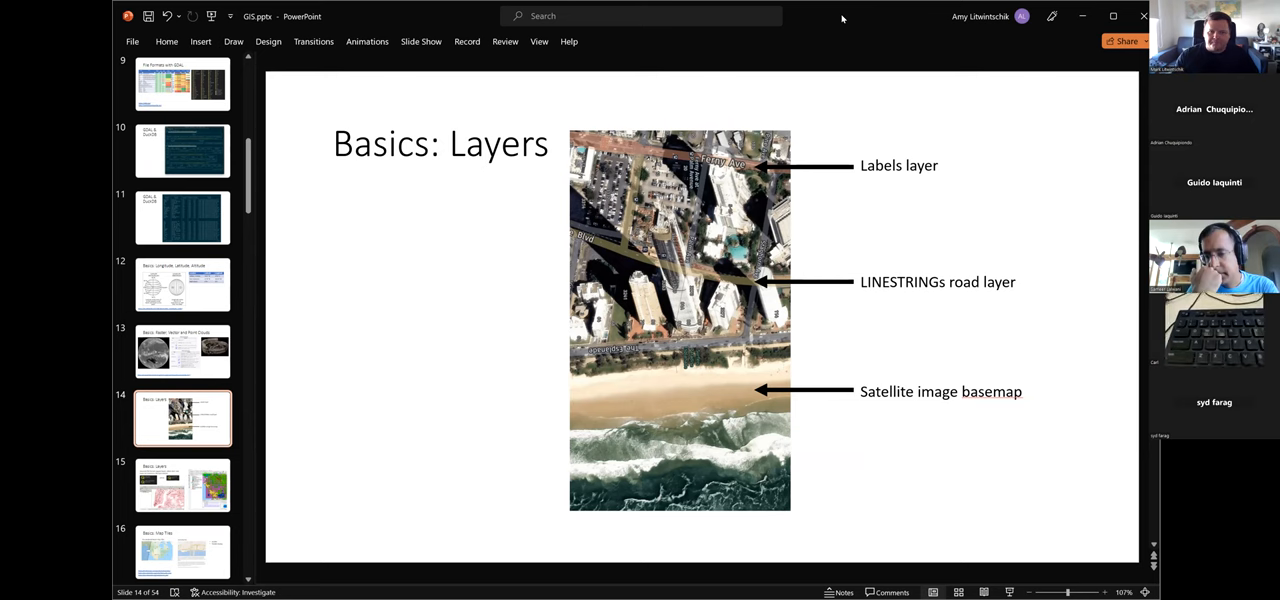
Advance to slide 14, 'Basics: Layers', labelling labels, road and satellite basemap layers.
click(183, 485)
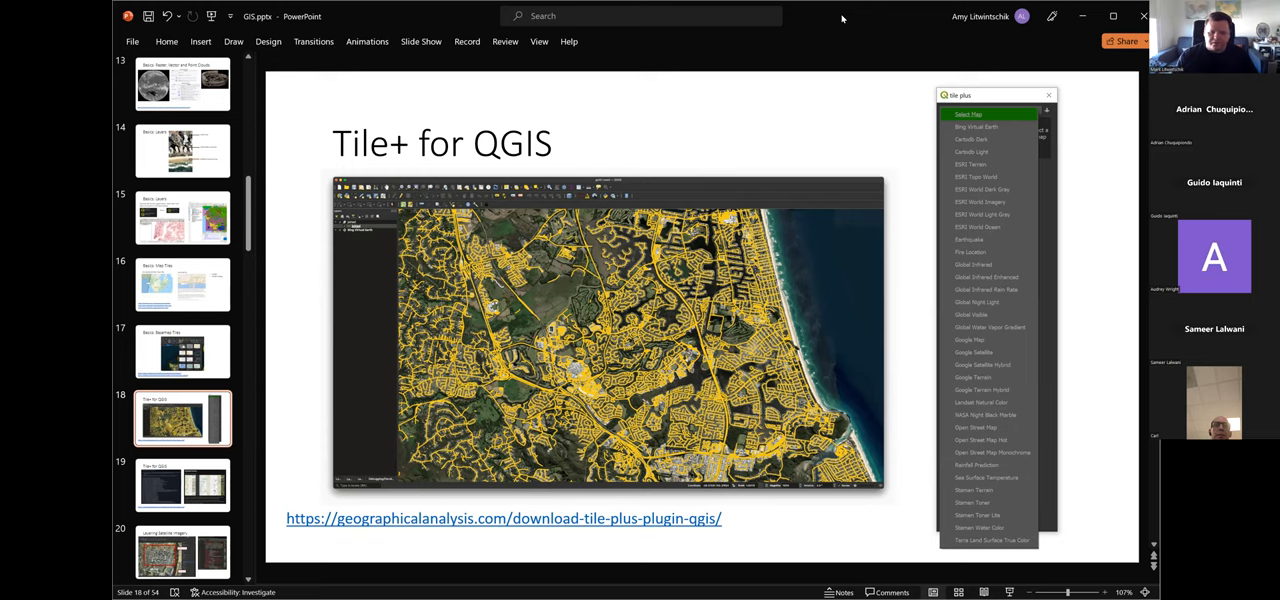
Show slide 19, the second 'Tile+ for QGIS' slide with tile URLs and xyzservices.
click(183, 485)
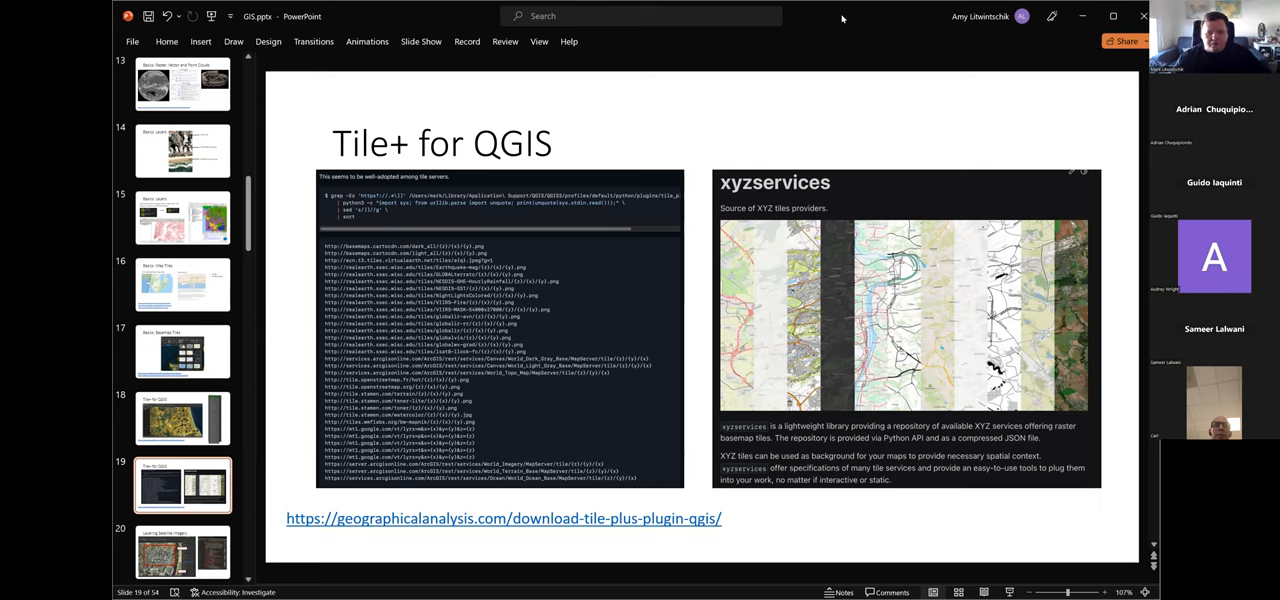
mouse_move(480, 287)
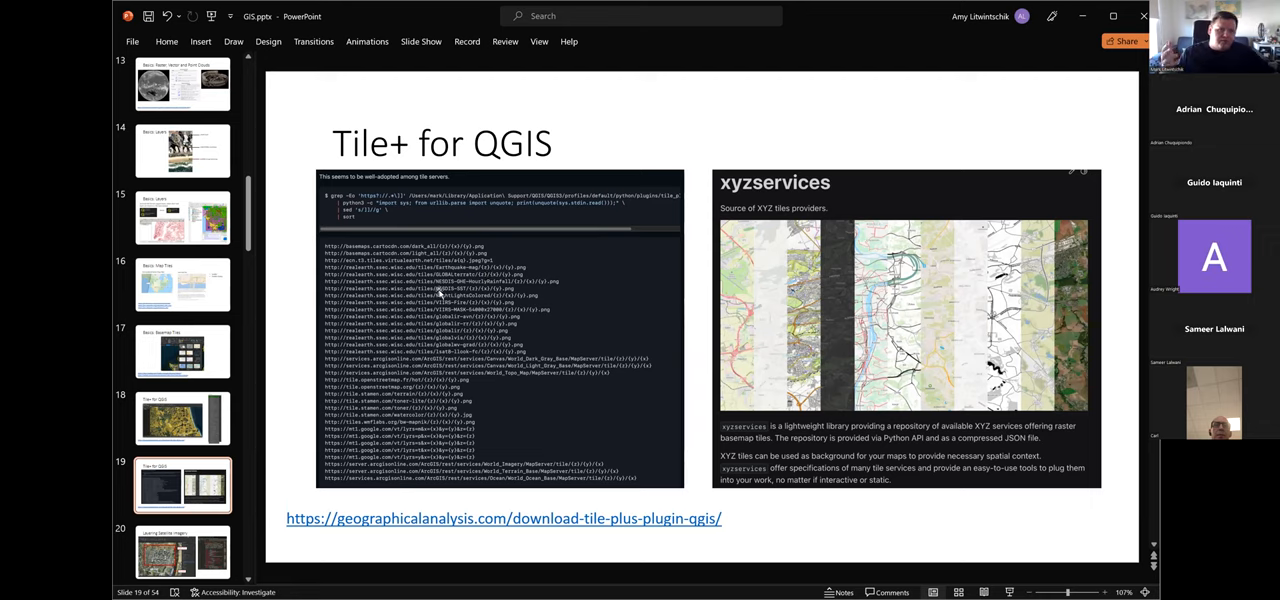
mouse_move(725, 378)
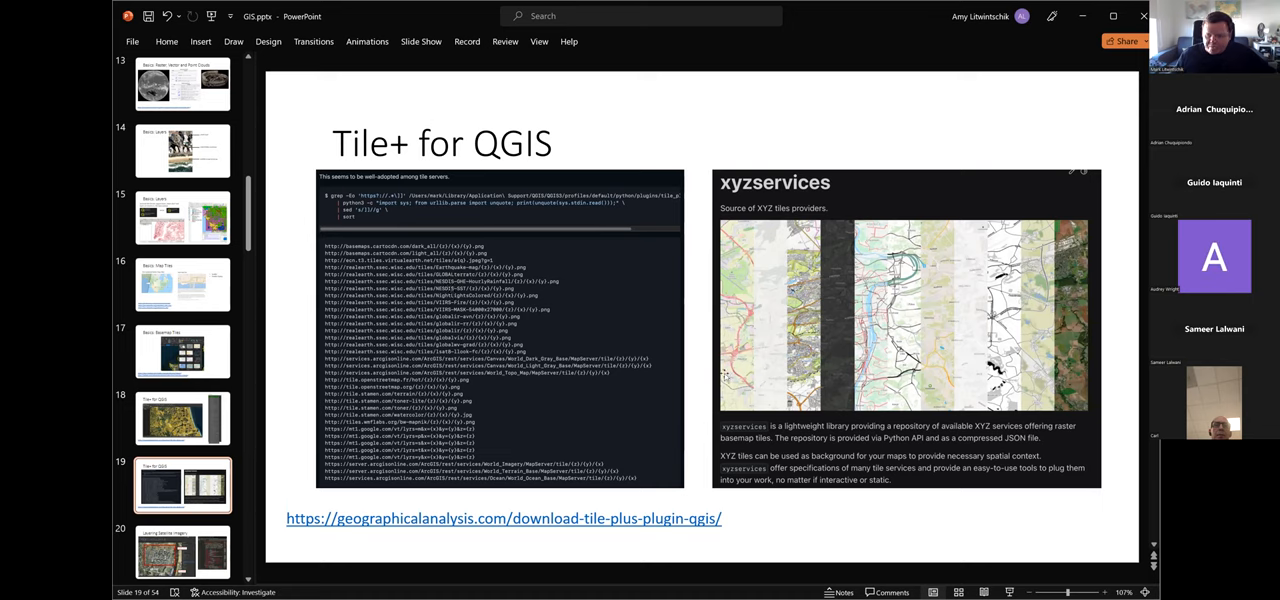
mouse_move(827, 300)
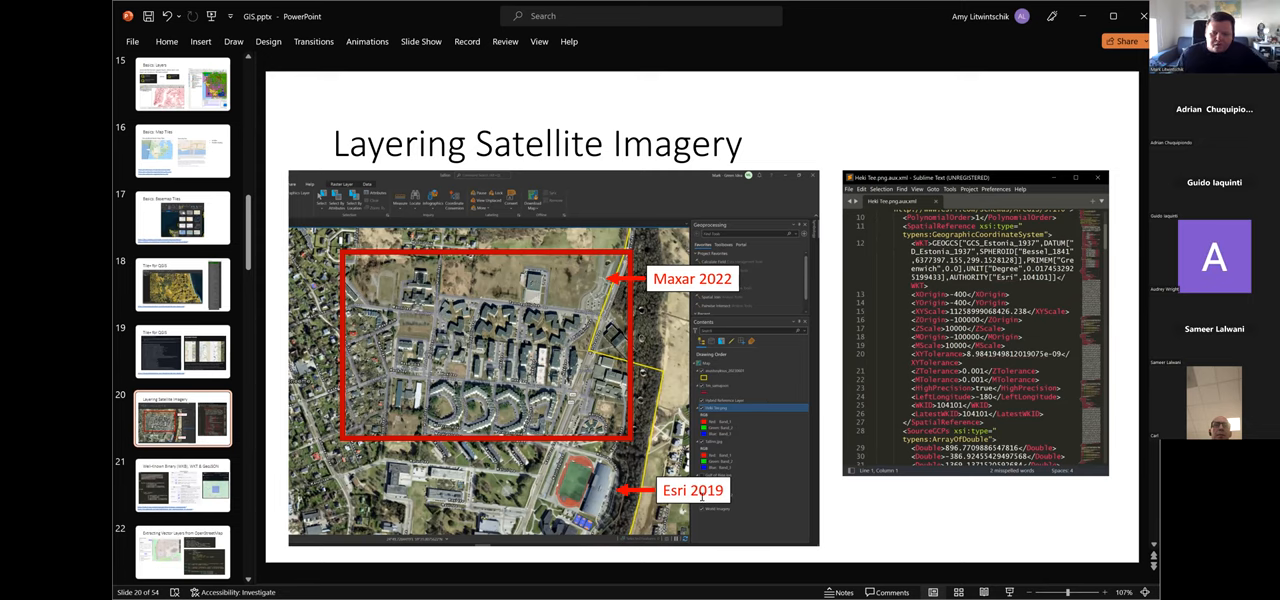
mouse_move(733, 497)
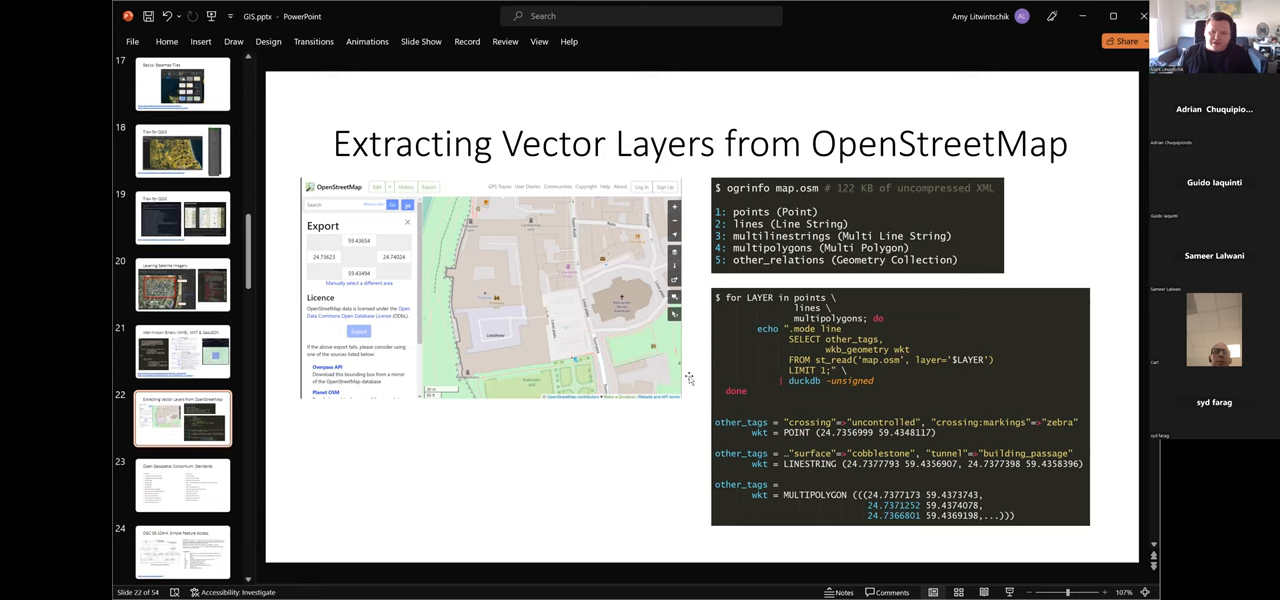
mouse_move(622, 388)
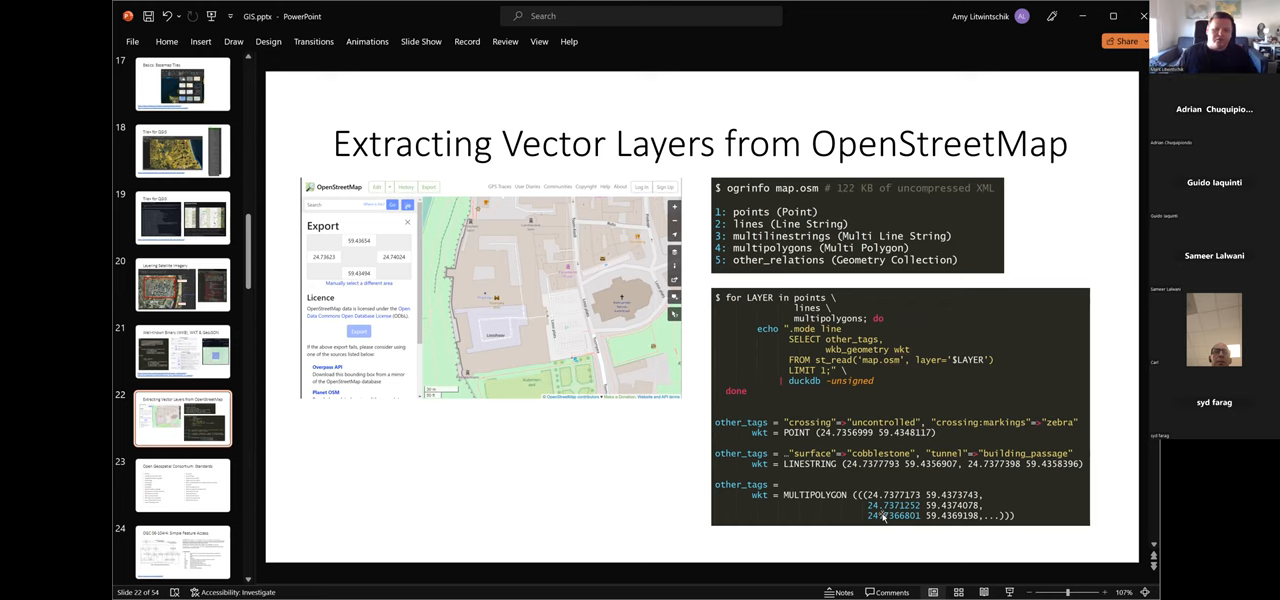
Advance to slide 23, 'Open Geospatial Consortium: Standards'.
click(183, 485)
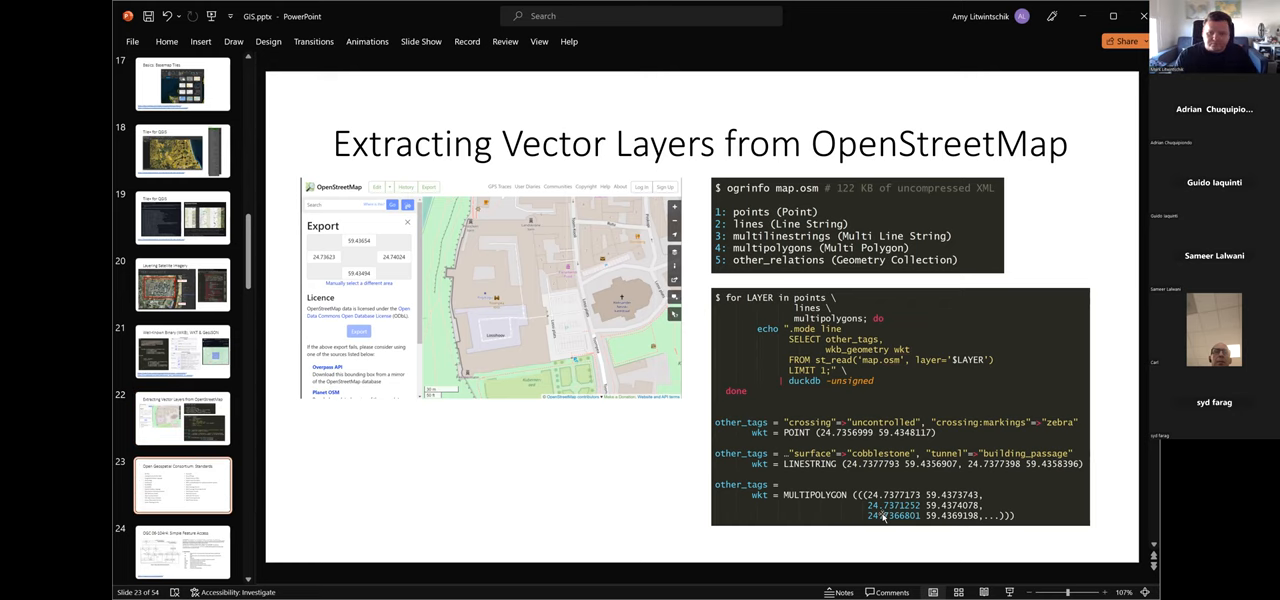
Advance to slide 24, 'OGC 06-104r4: Simple Feature Access', showing the geometry hierarchy.
key(right)
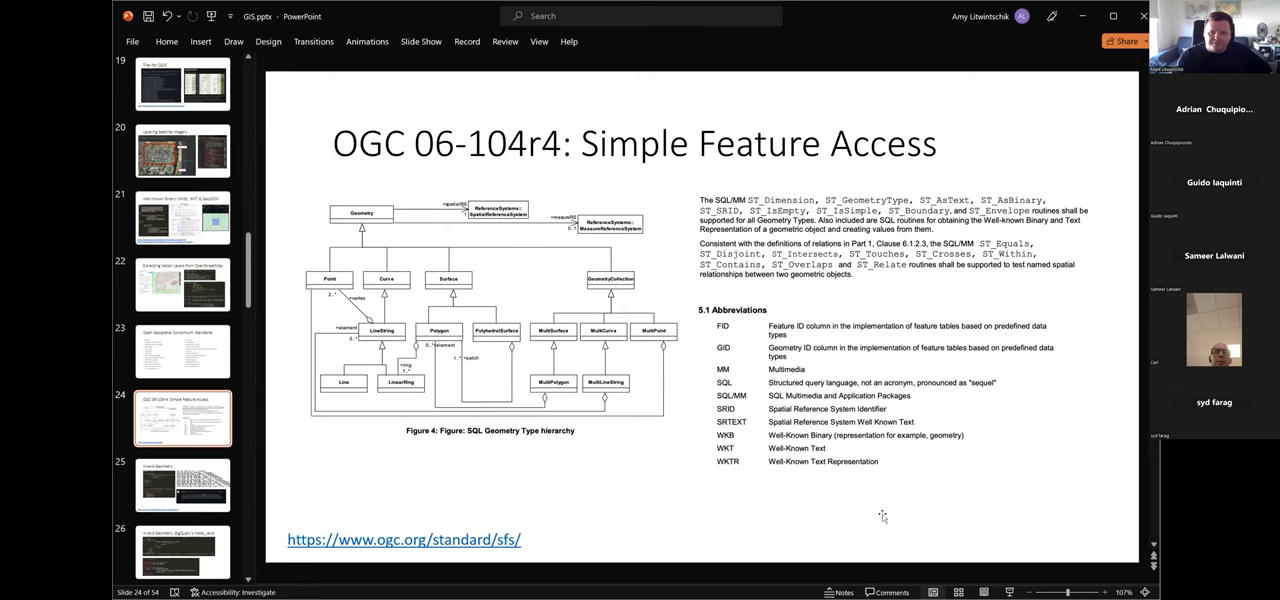
Display slide 26 on fixing invalid geometry with BigQuery's make_valid.
click(182, 485)
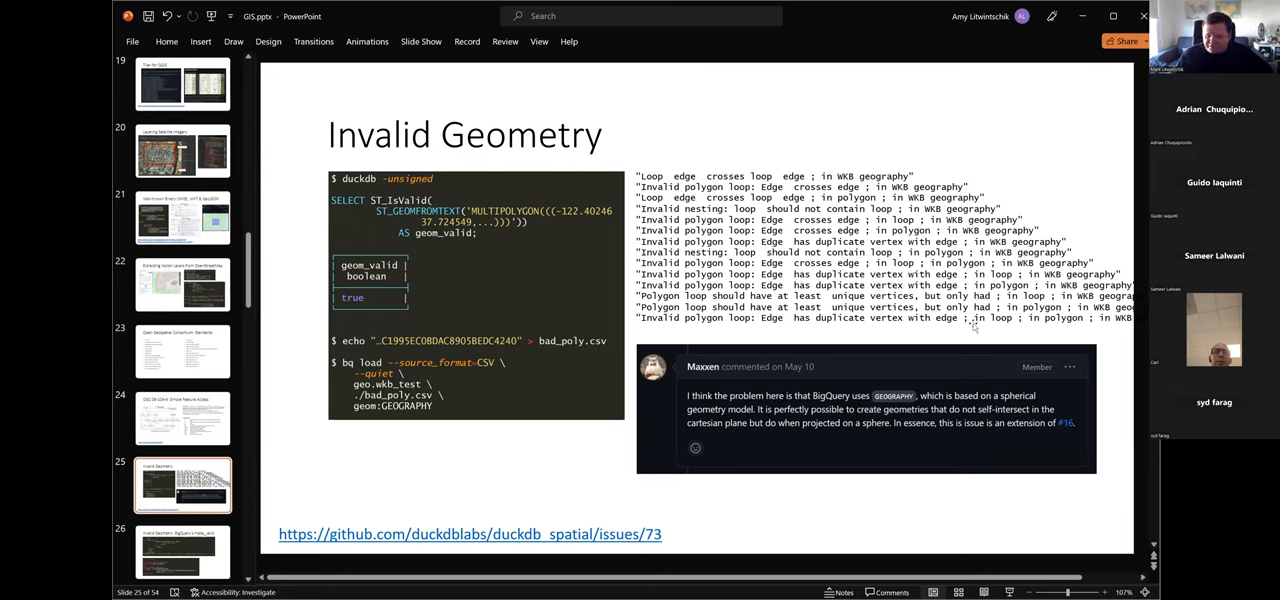
mouse_move(700, 165)
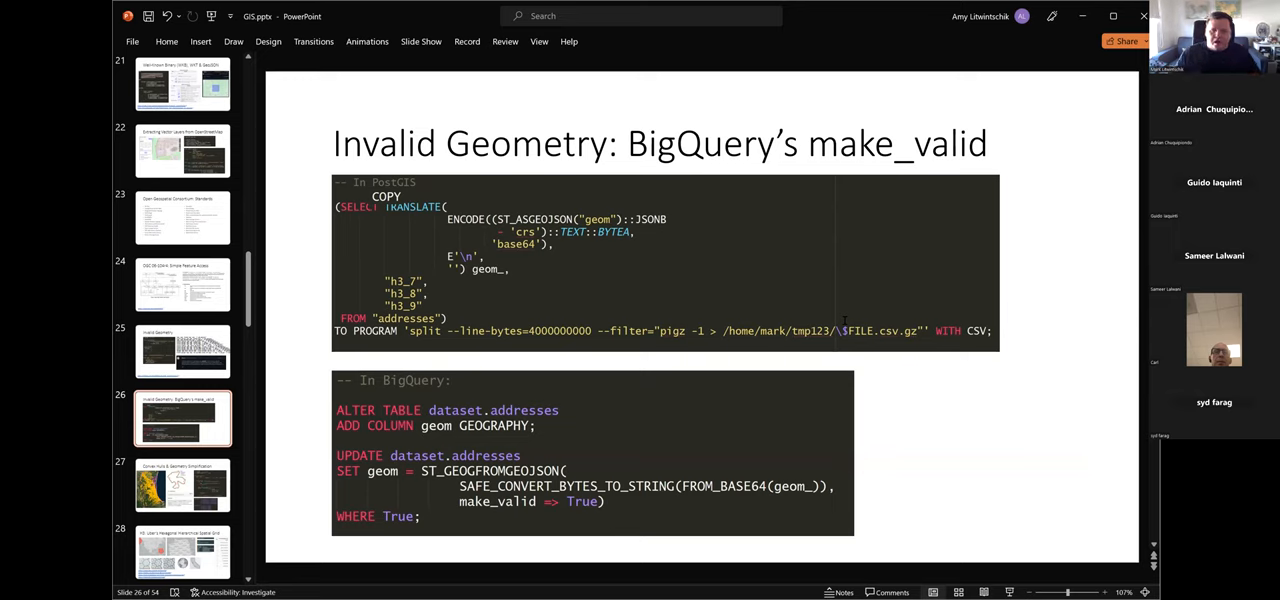
click(387, 195)
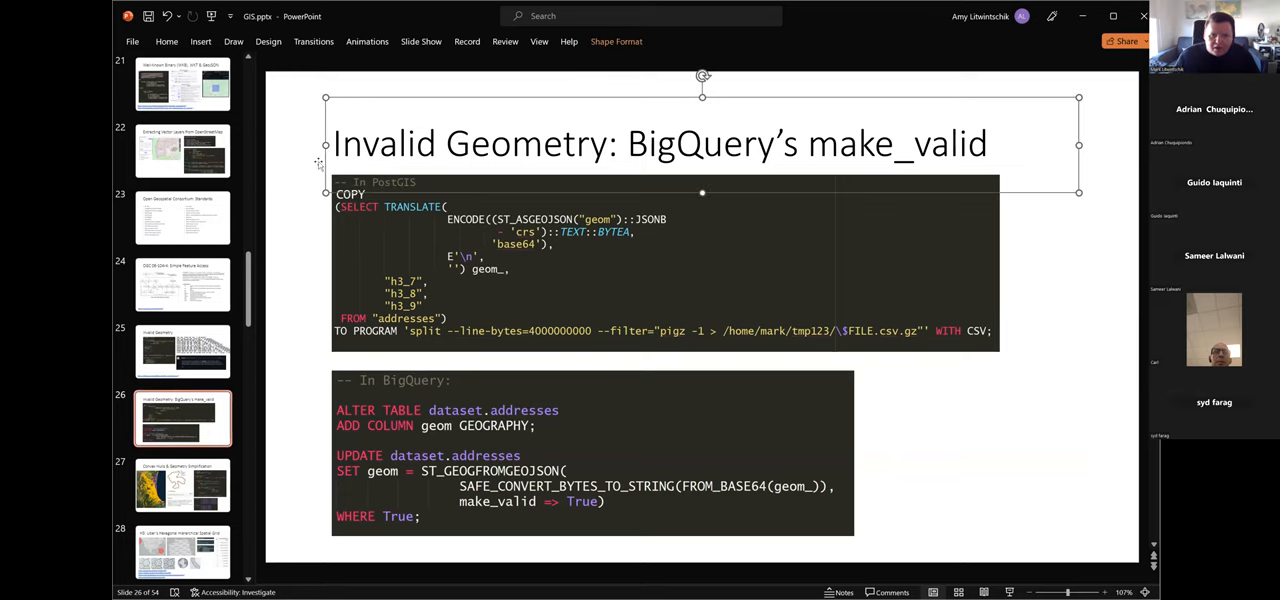
click(297, 175)
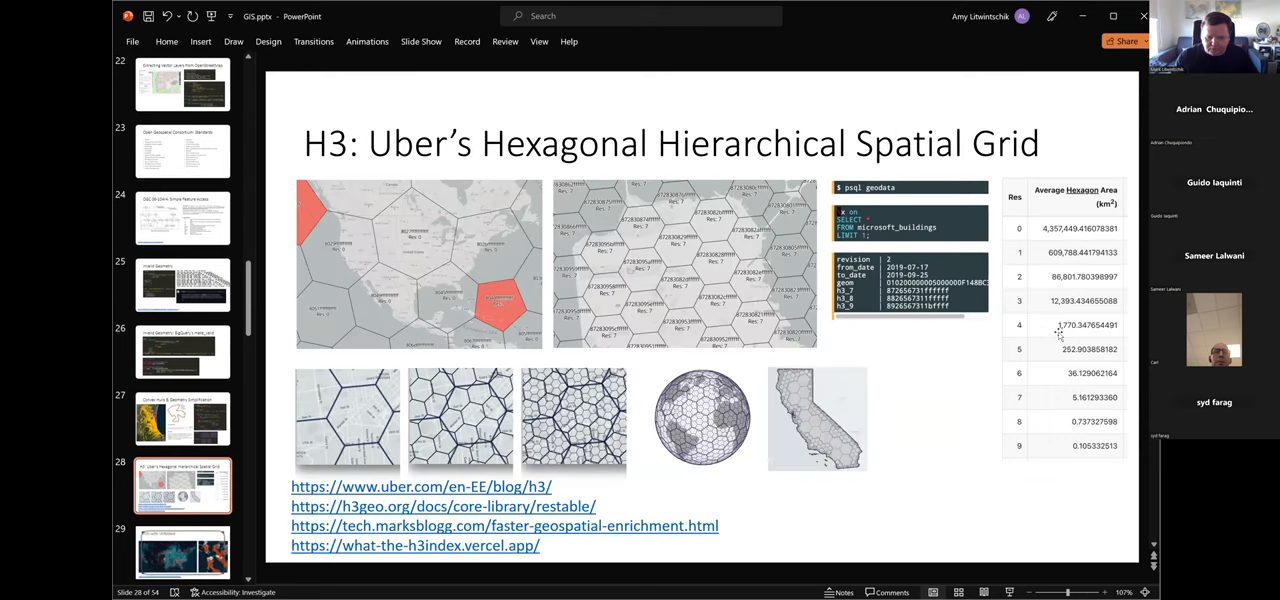
scroll(down, 3)
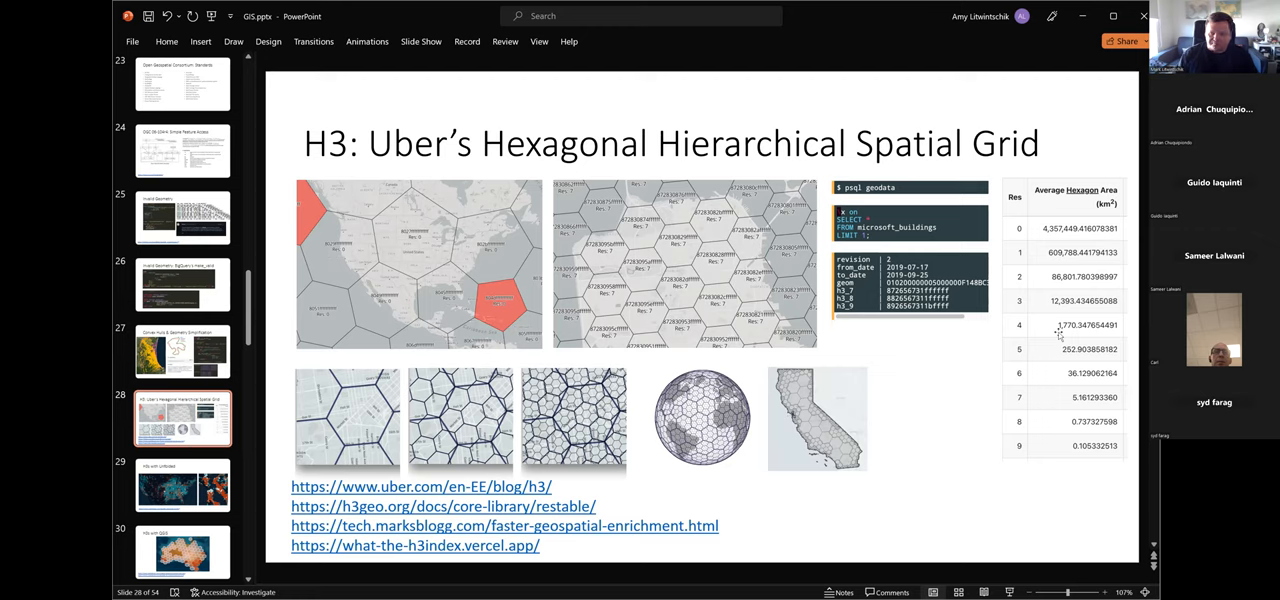
mouse_move(878, 206)
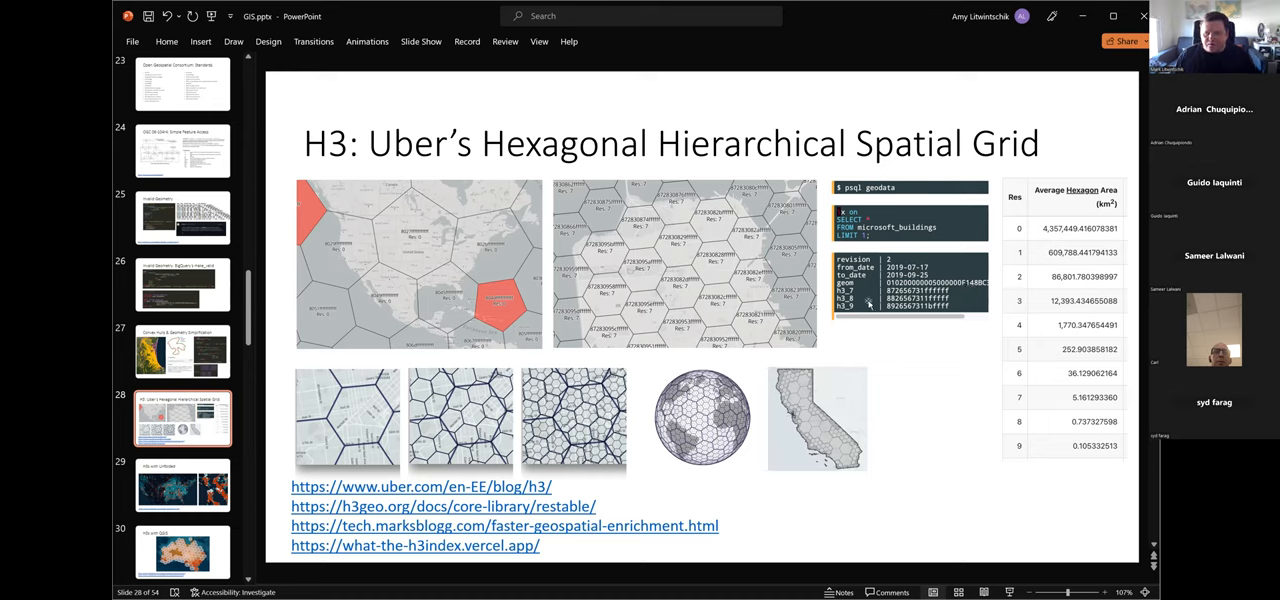
mouse_move(868, 305)
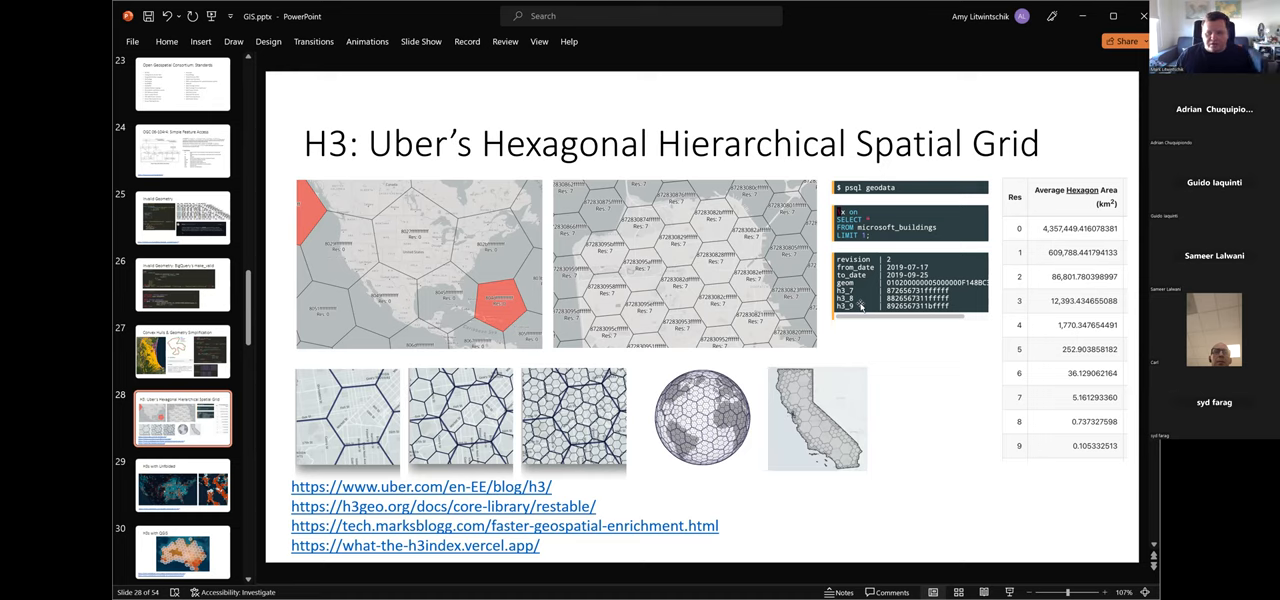
mouse_move(647, 550)
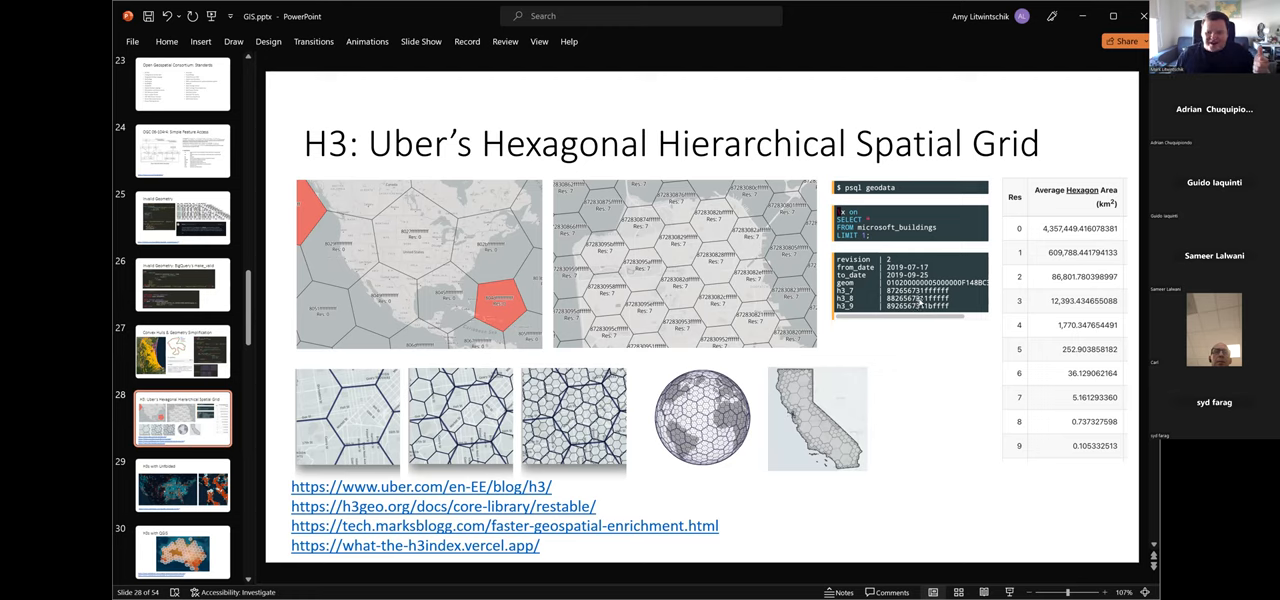
mouse_move(922, 347)
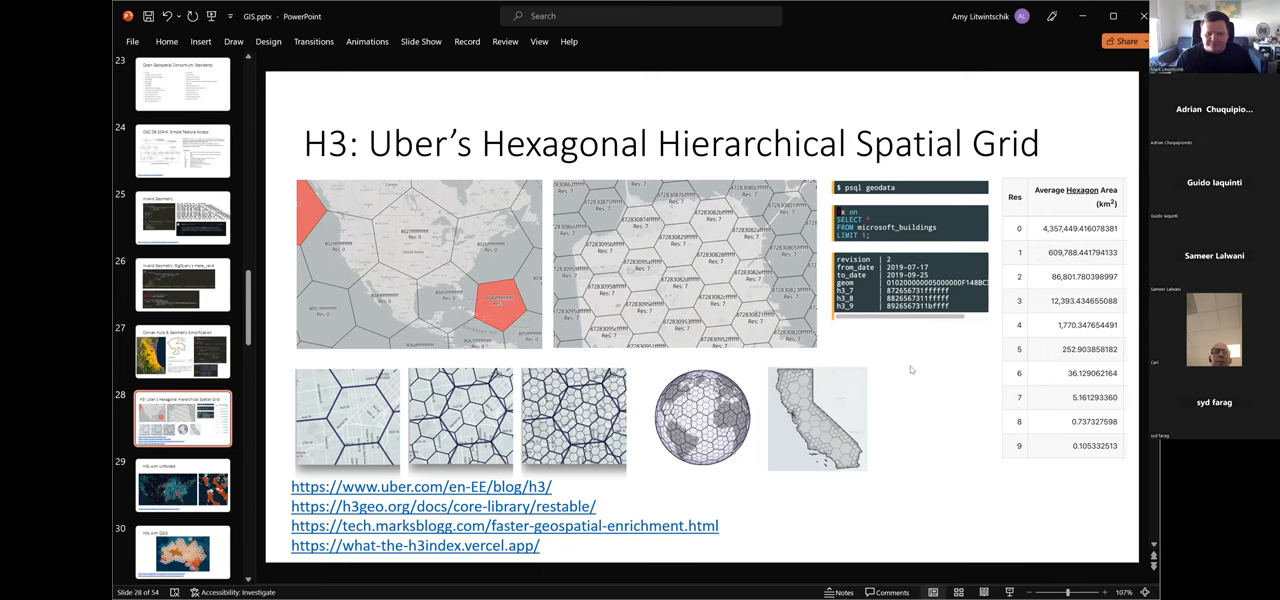
Open slide 29, 'H3s with Unfolded', showing the US and Bay Area hexagon maps.
click(183, 485)
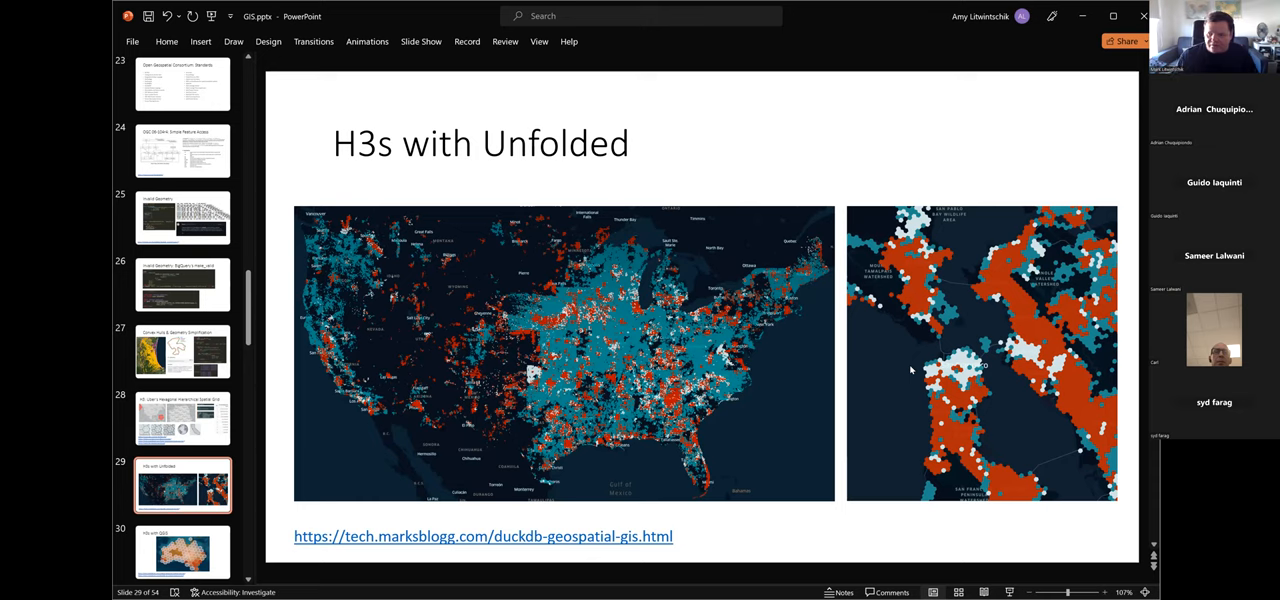
mouse_move(986, 361)
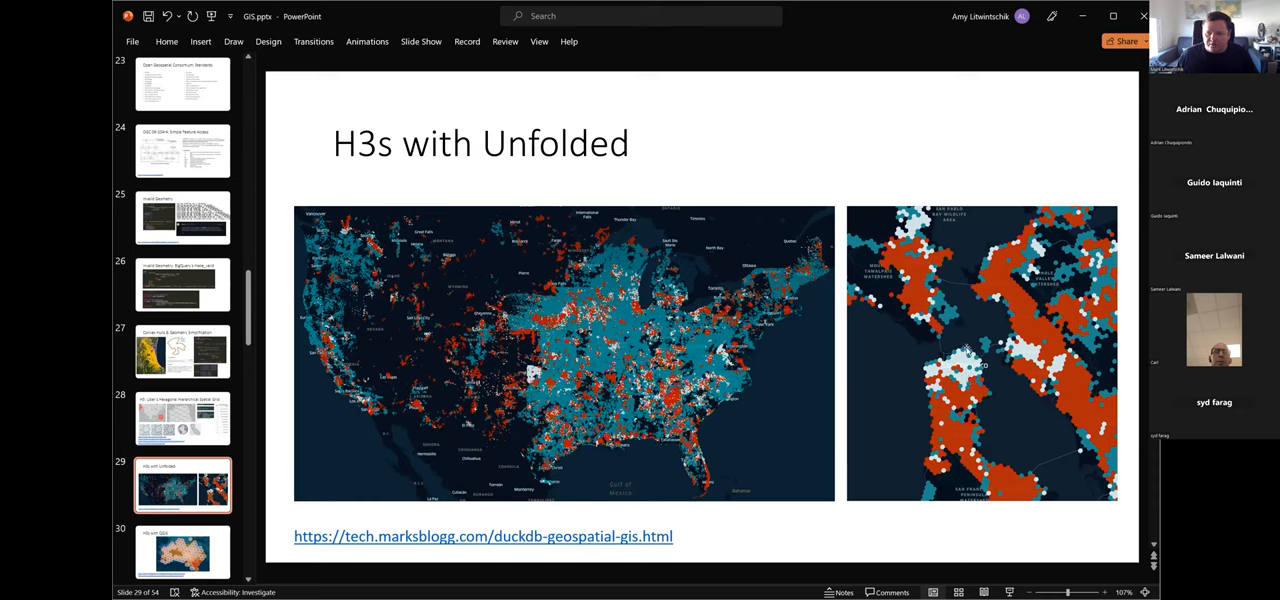
mouse_move(952, 452)
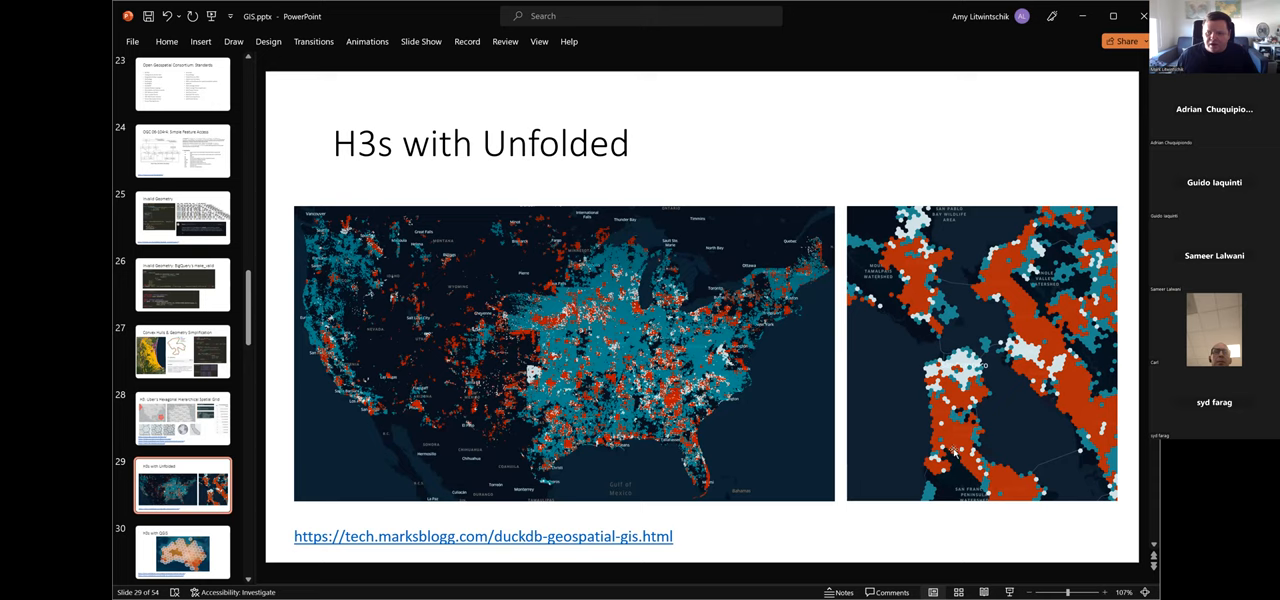
mouse_move(1010, 428)
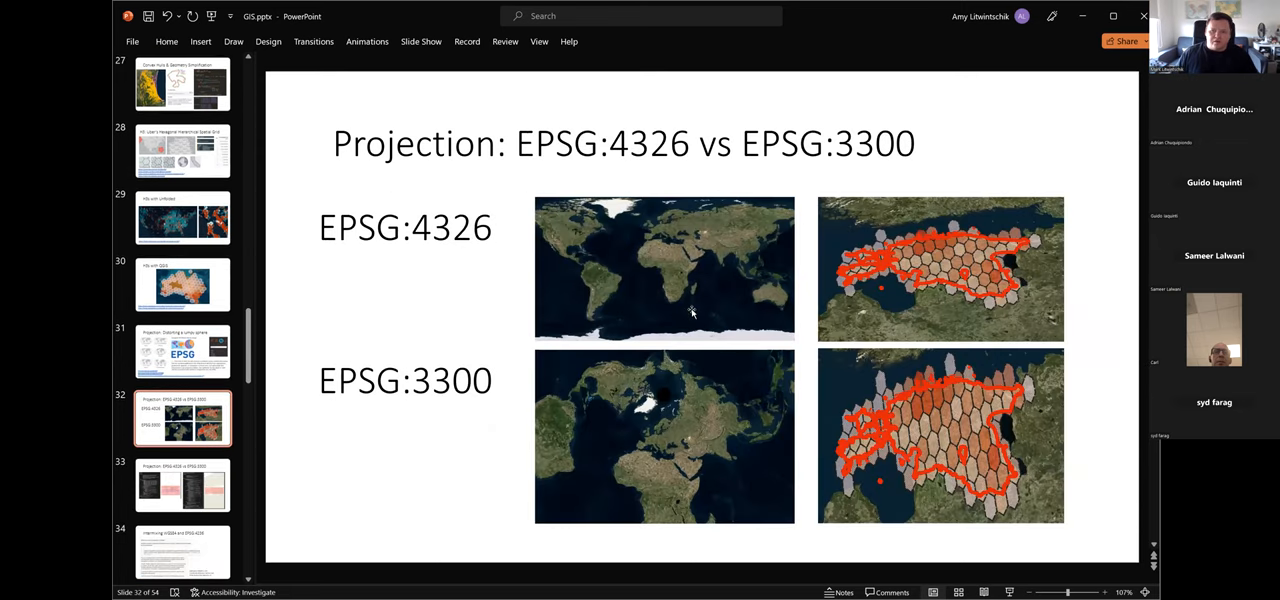
mouse_move(728, 220)
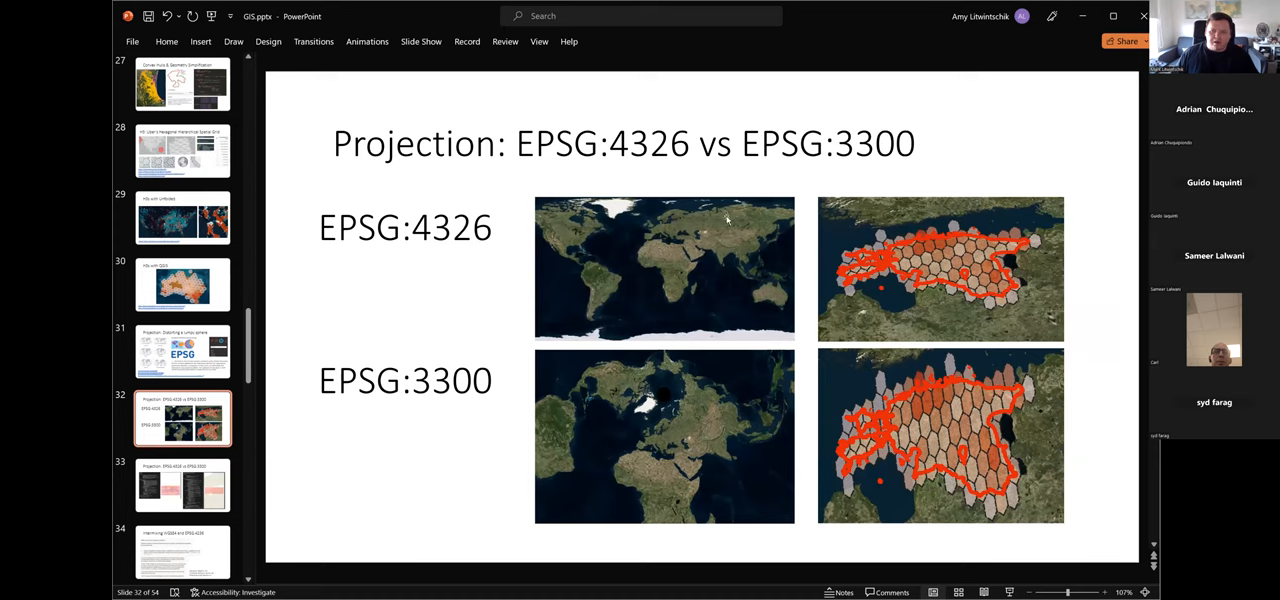
mouse_move(505, 235)
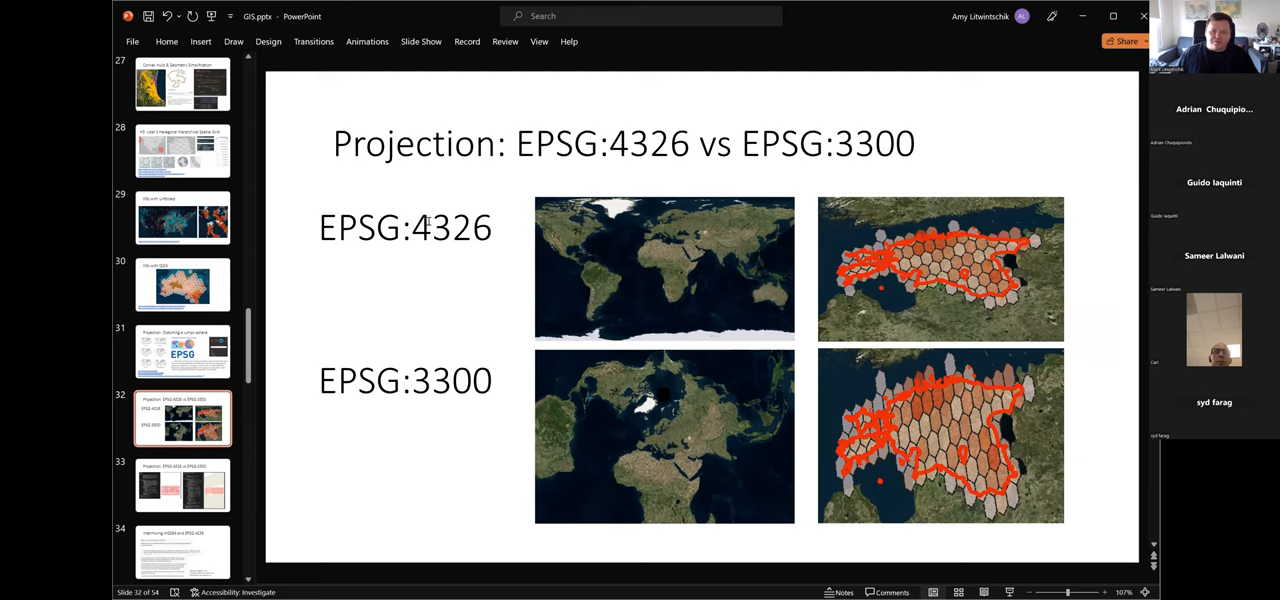
mouse_move(615, 294)
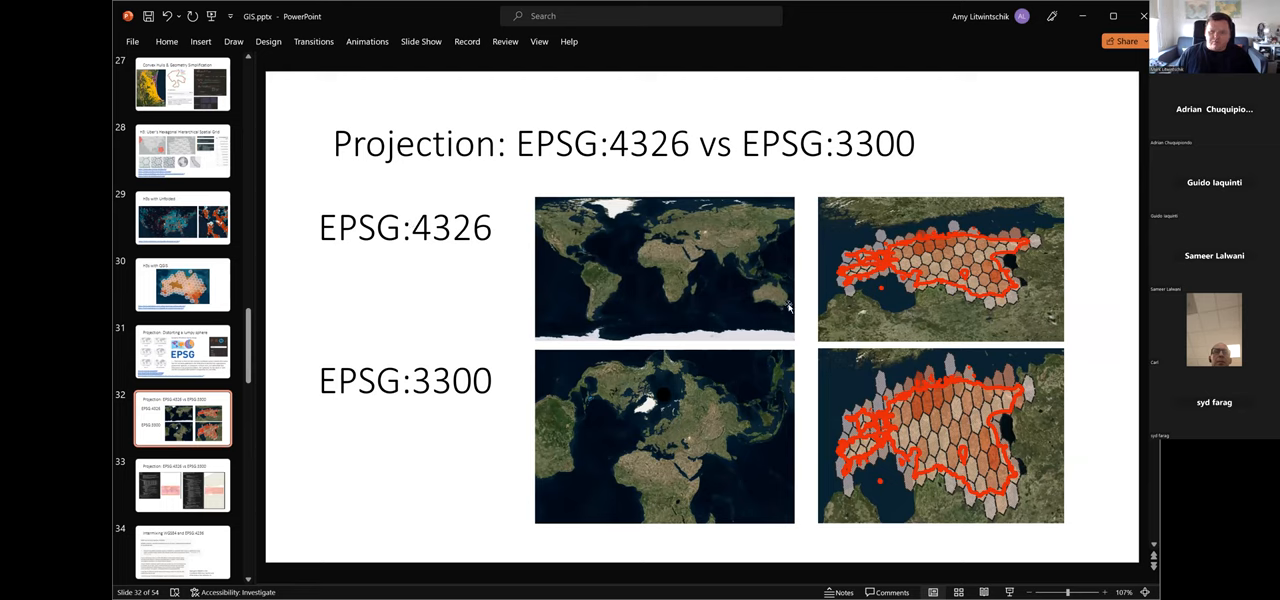
mouse_move(793, 307)
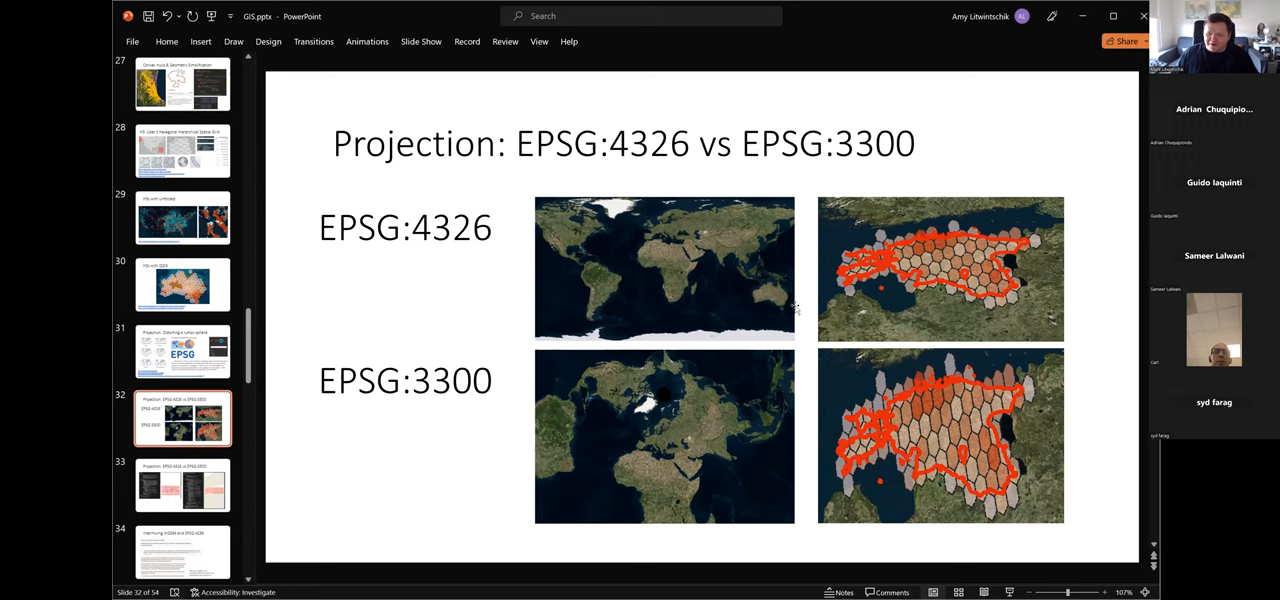
mouse_move(720, 283)
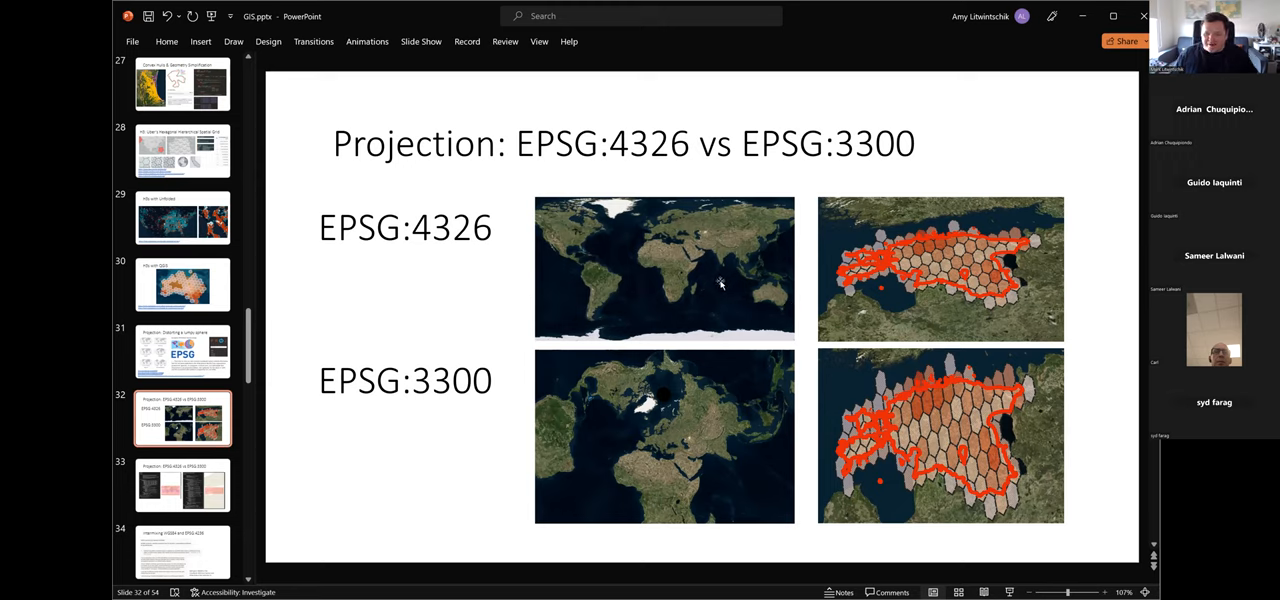
mouse_move(635, 268)
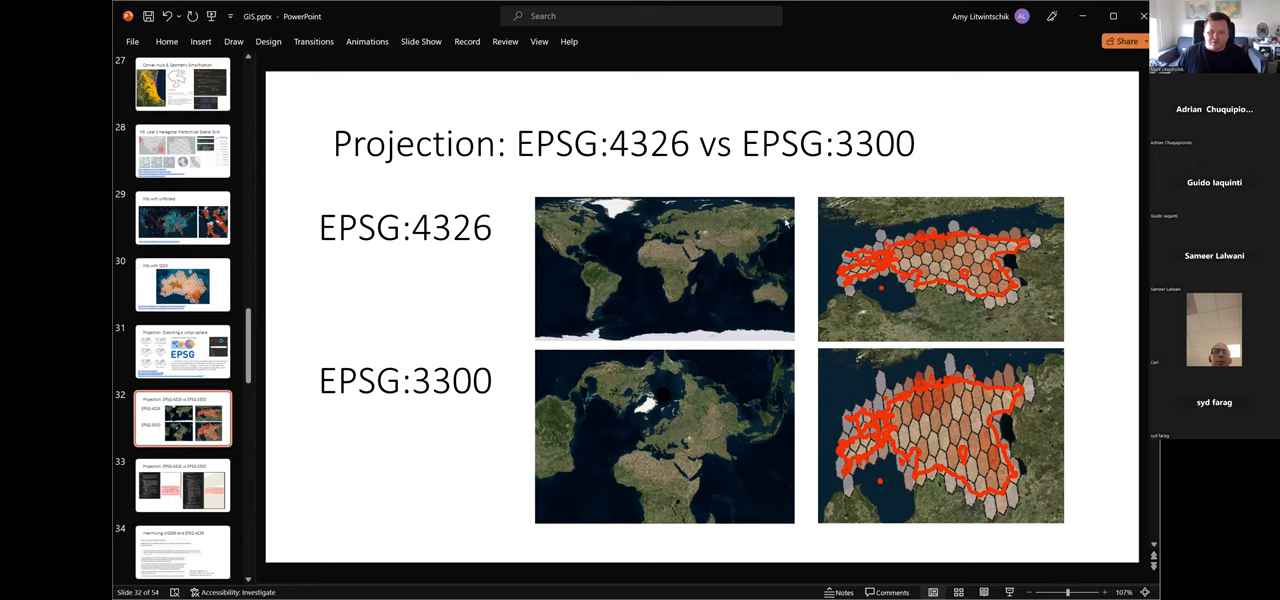
mouse_move(690, 265)
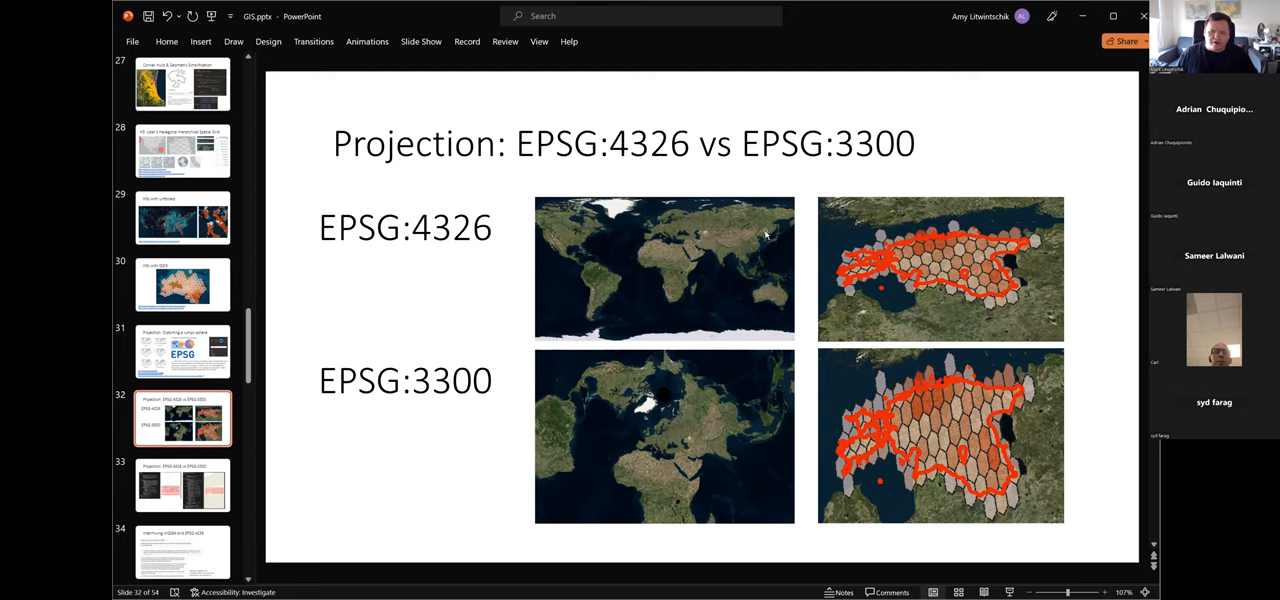
mouse_move(731, 282)
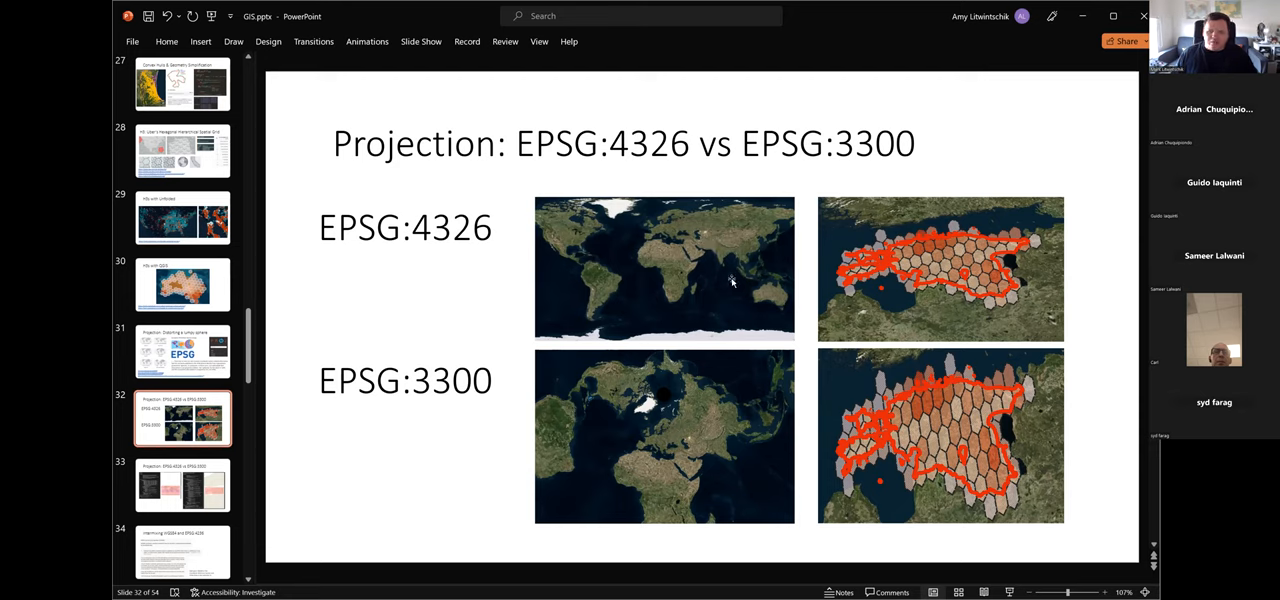
mouse_move(924, 310)
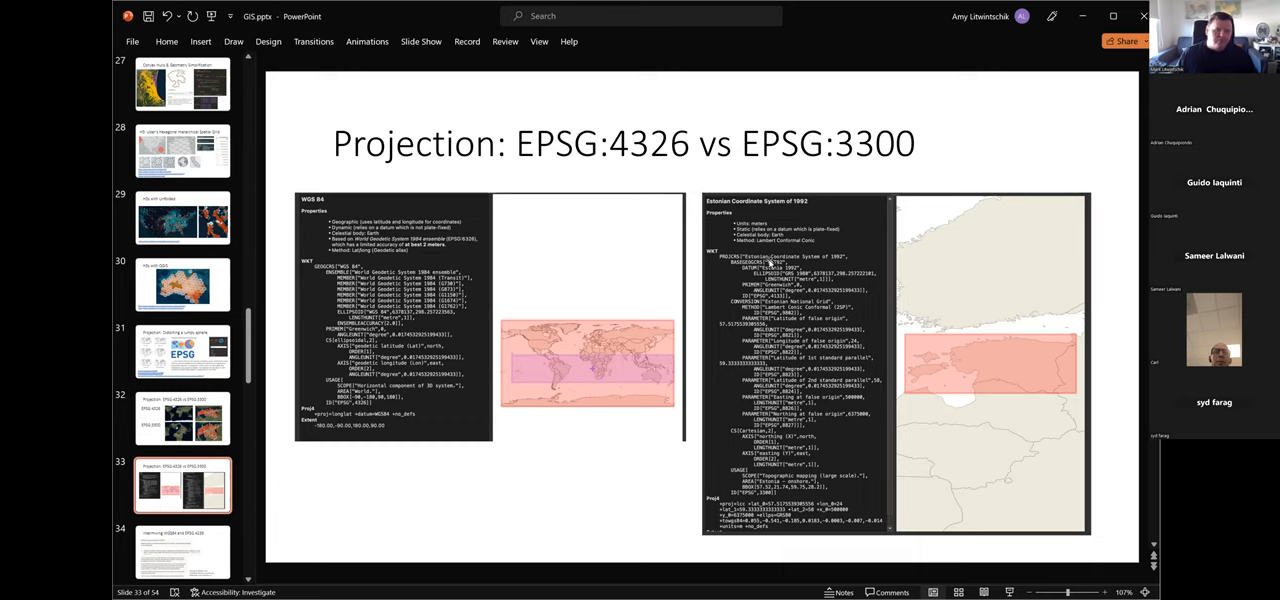
mouse_move(703, 281)
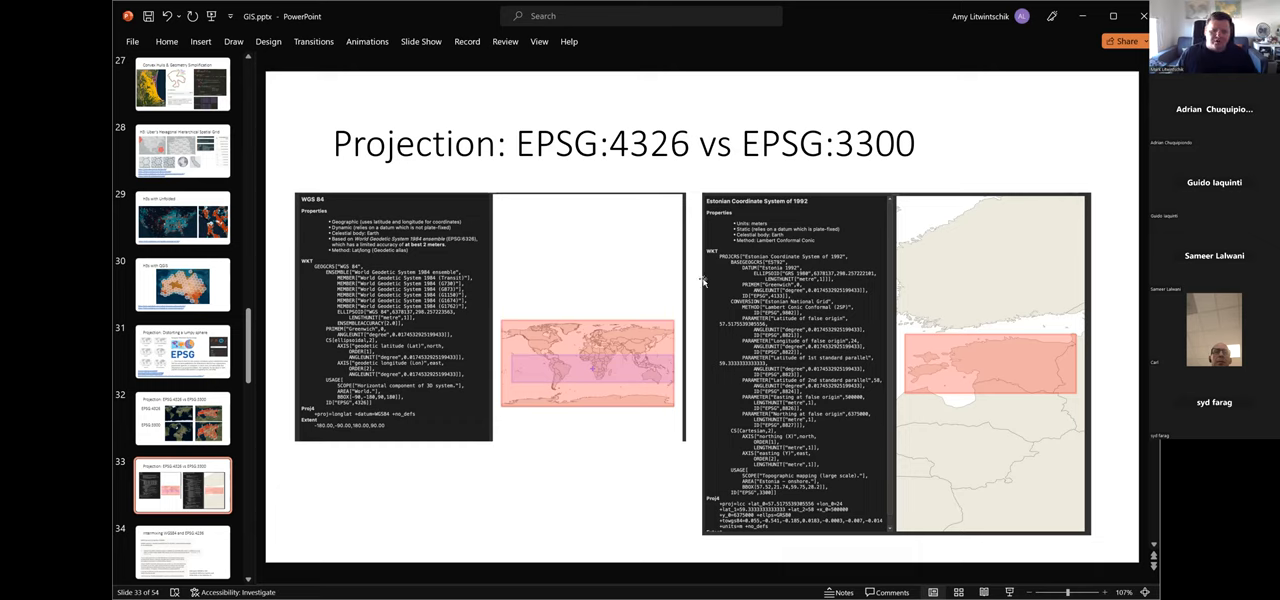
mouse_move(600, 110)
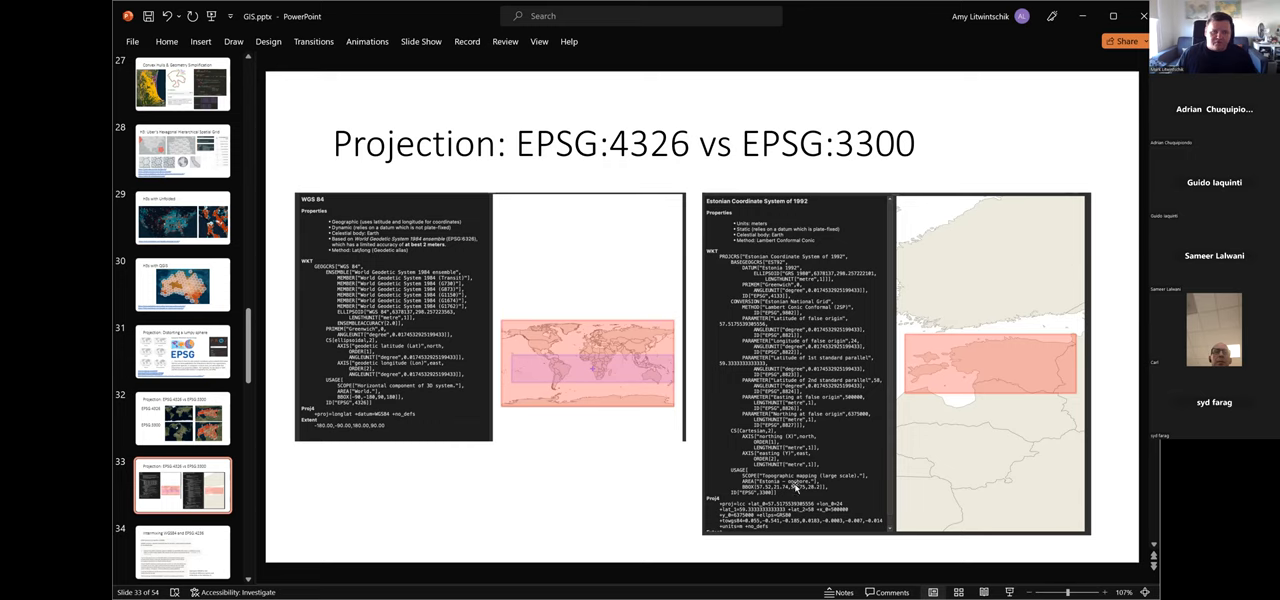
mouse_move(608, 531)
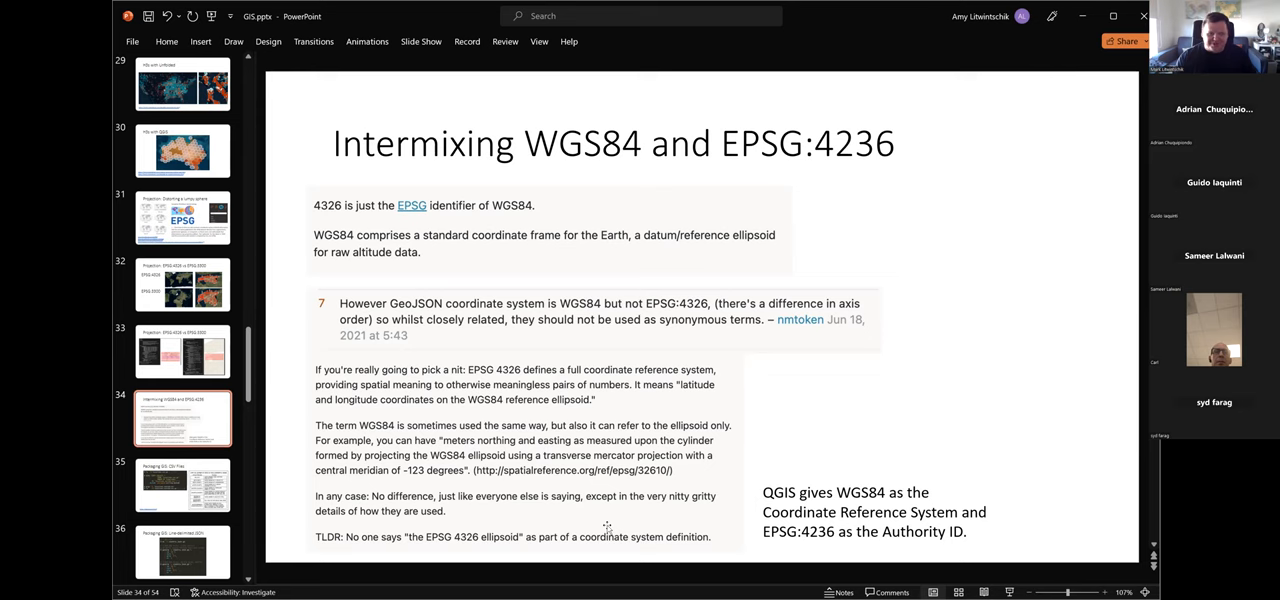
click(183, 485)
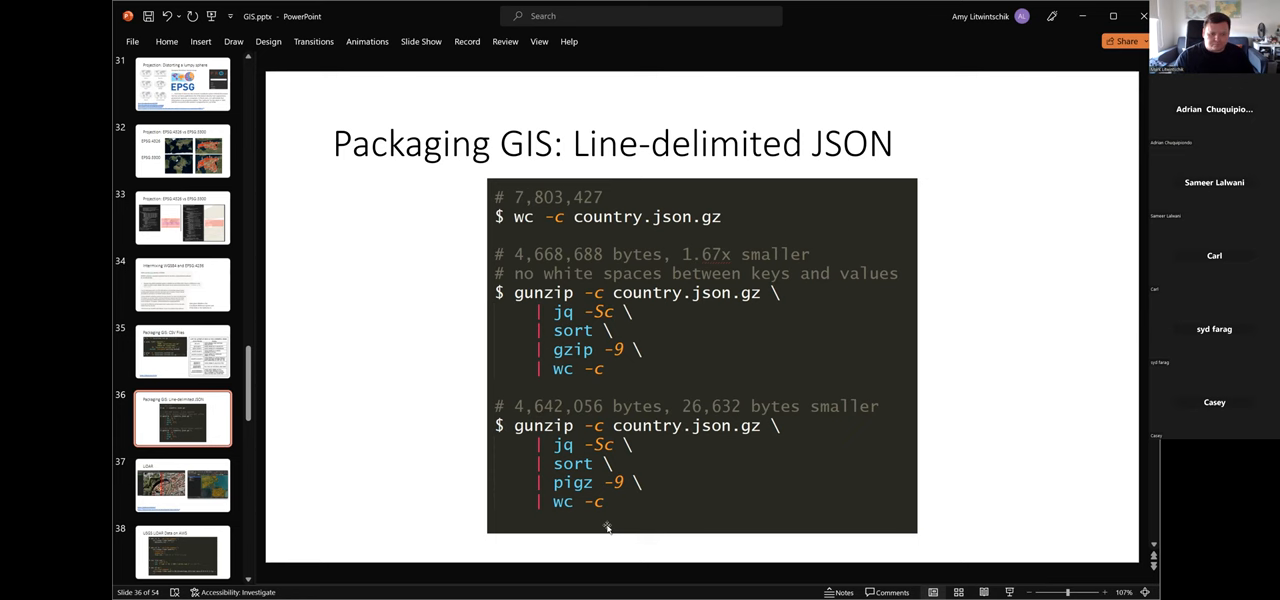
Show slide 37, 'LiDAR', with aerial imagery and the QGIS point-cloud map.
click(182, 485)
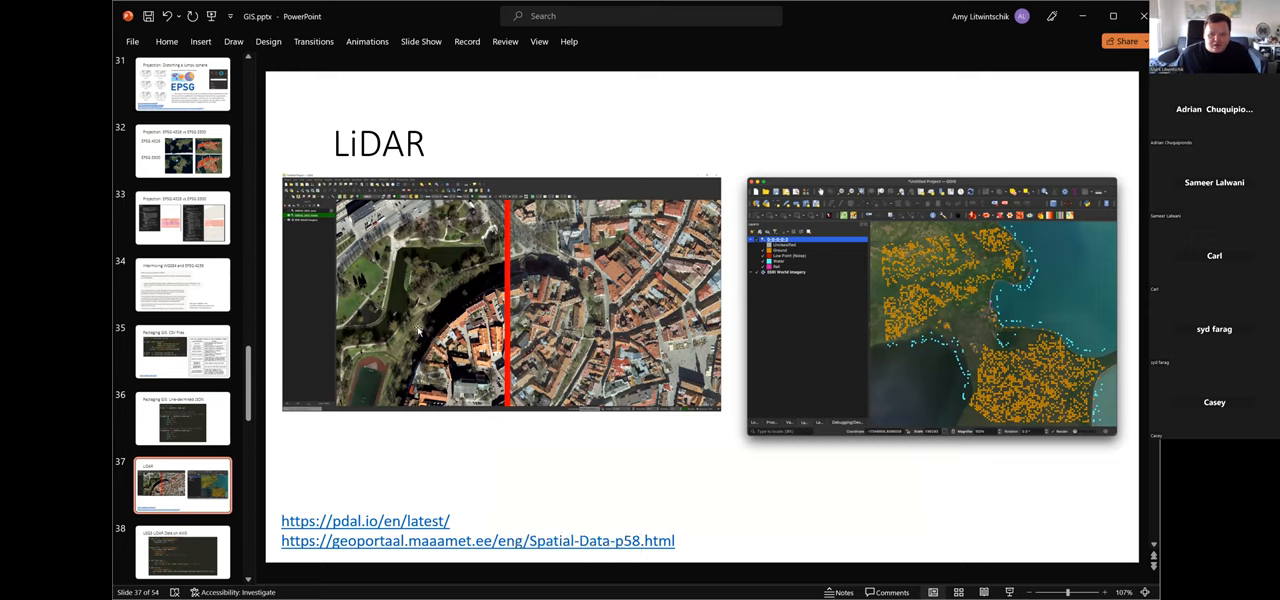
mouse_move(468, 266)
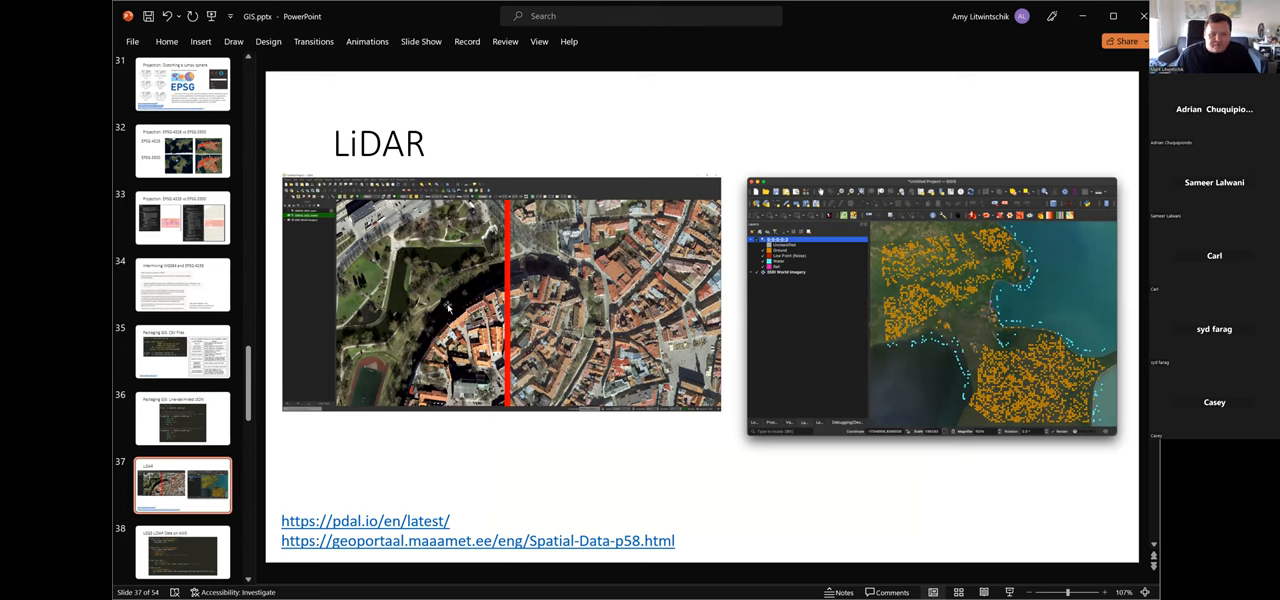
mouse_move(590, 365)
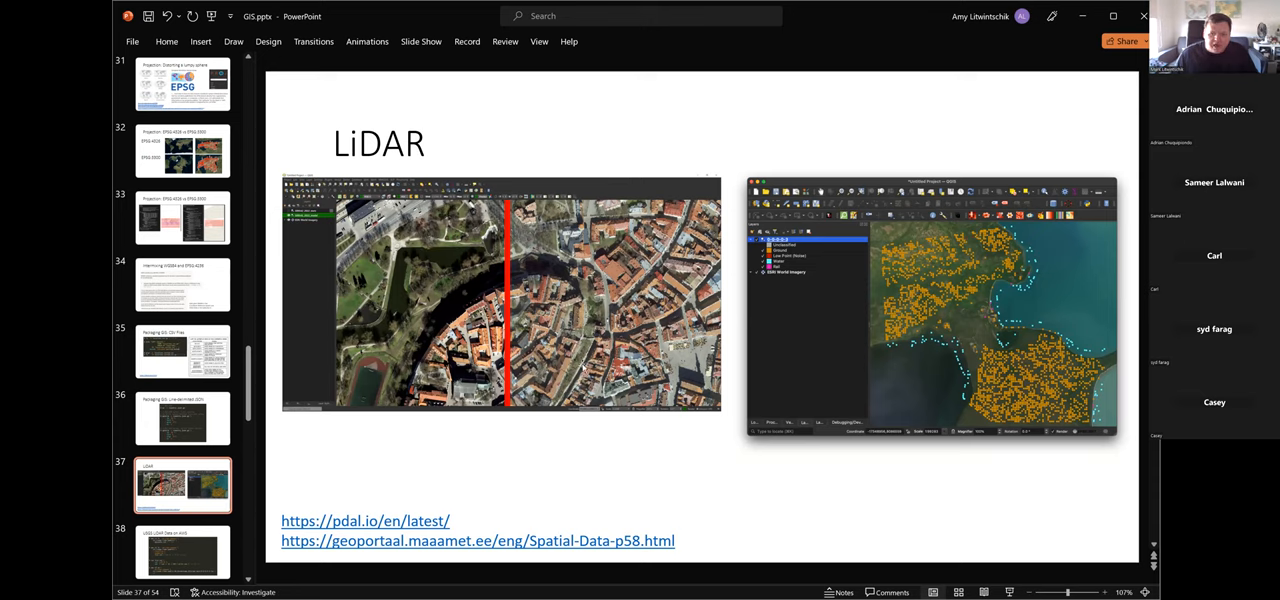
mouse_move(595, 330)
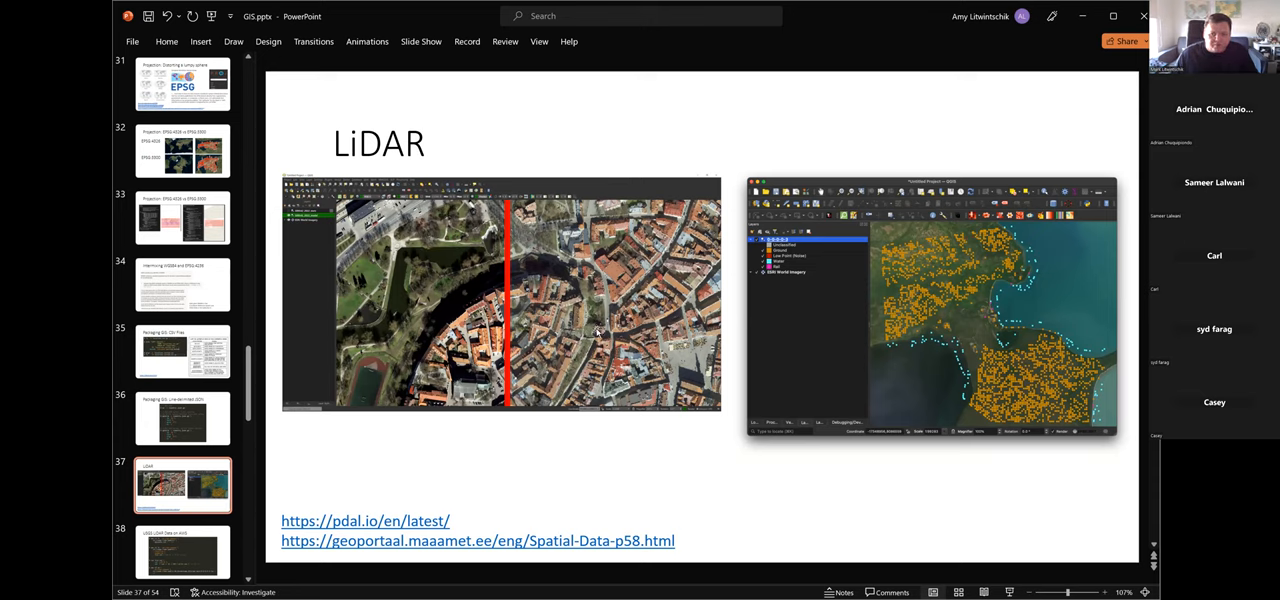
mouse_move(565, 350)
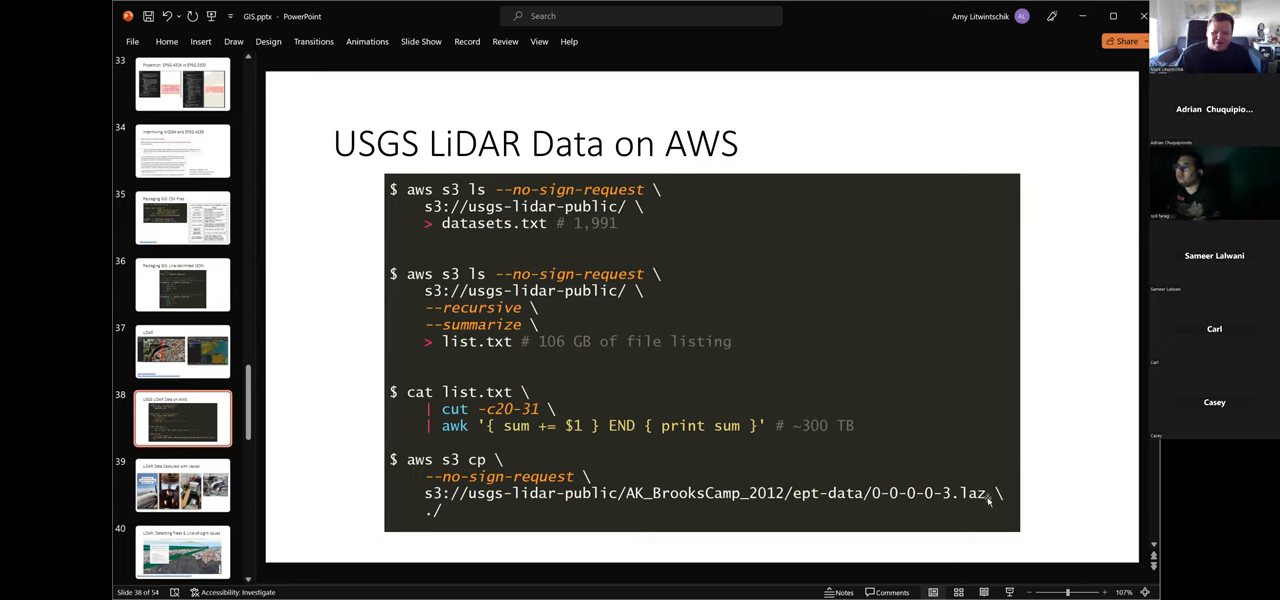
mouse_move(580, 512)
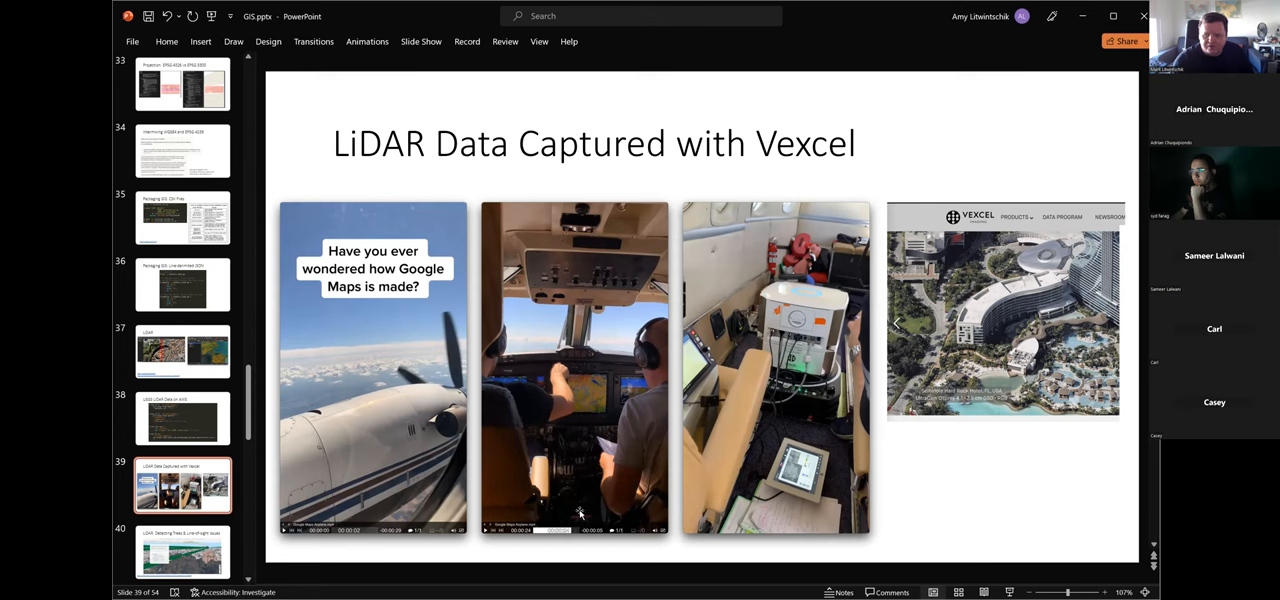
Advance past the Vexcel LiDAR slide to slide 42, 'OpenStreetMap Editor'.
click(183, 418)
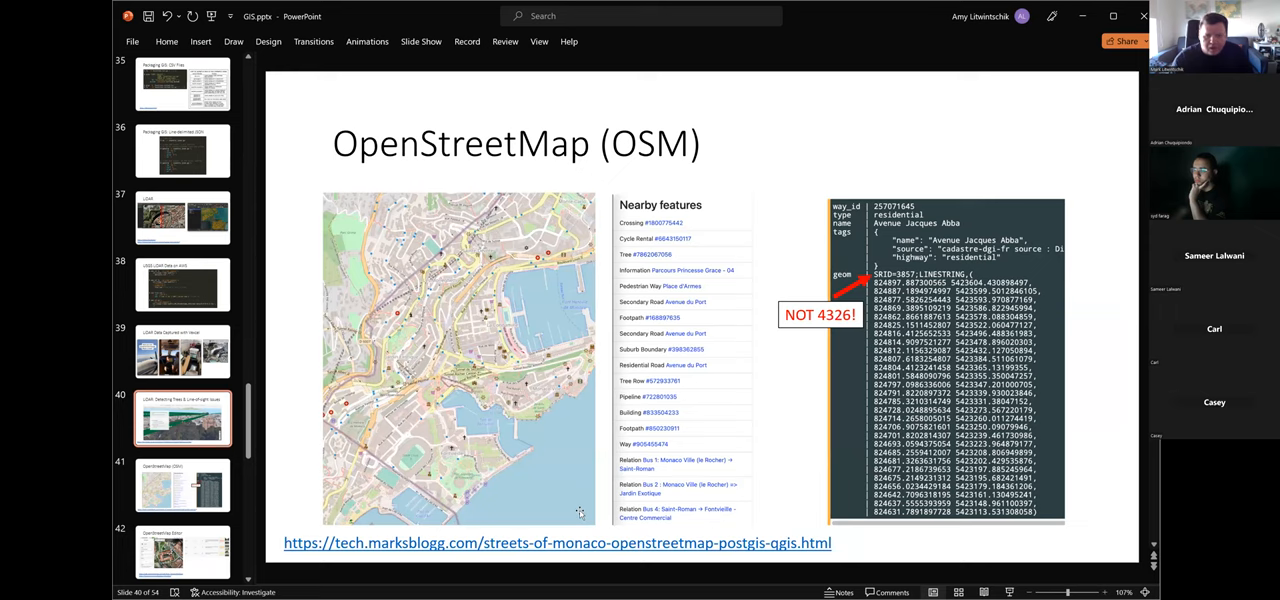
click(183, 485)
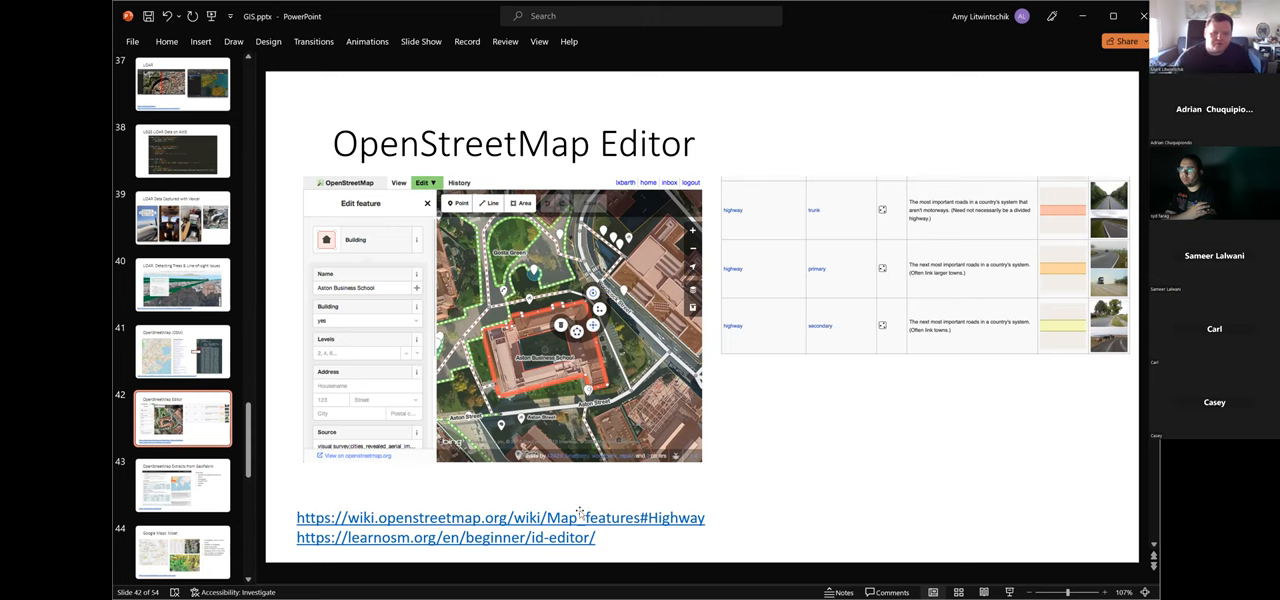
click(183, 485)
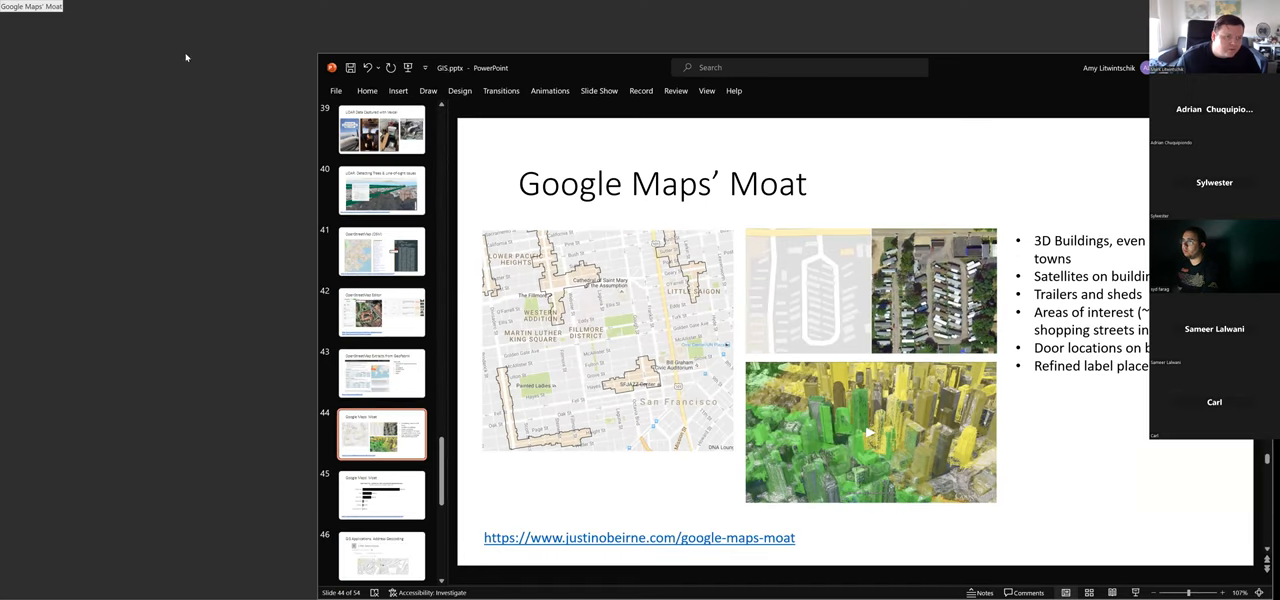
mouse_move(92, 109)
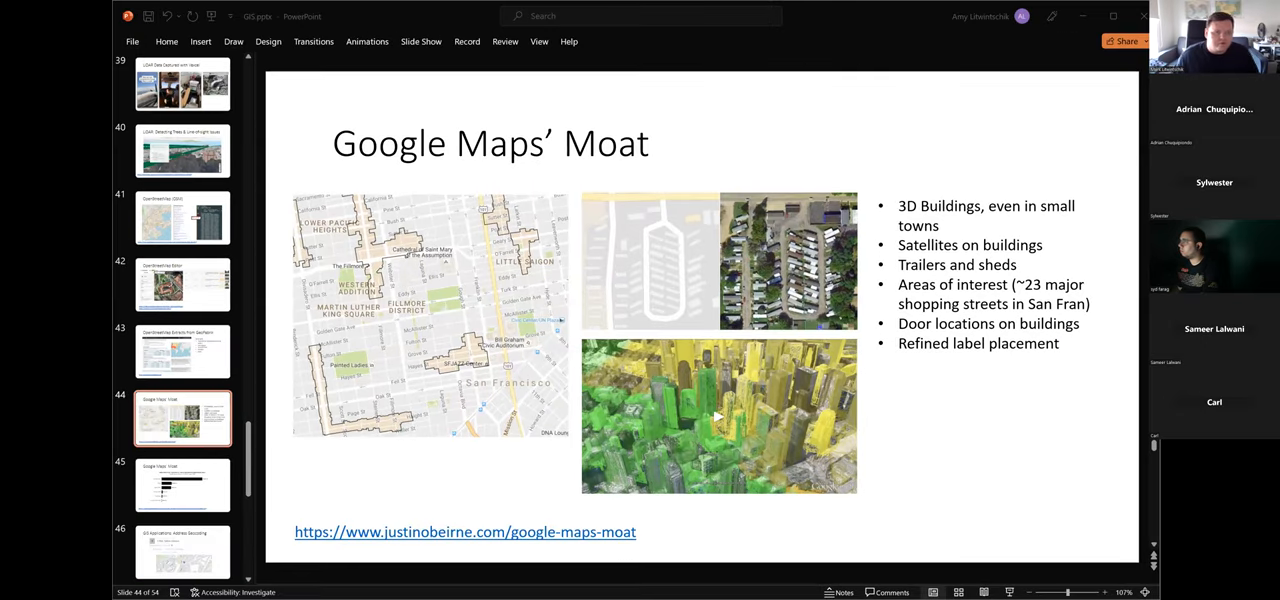
mouse_move(397, 10)
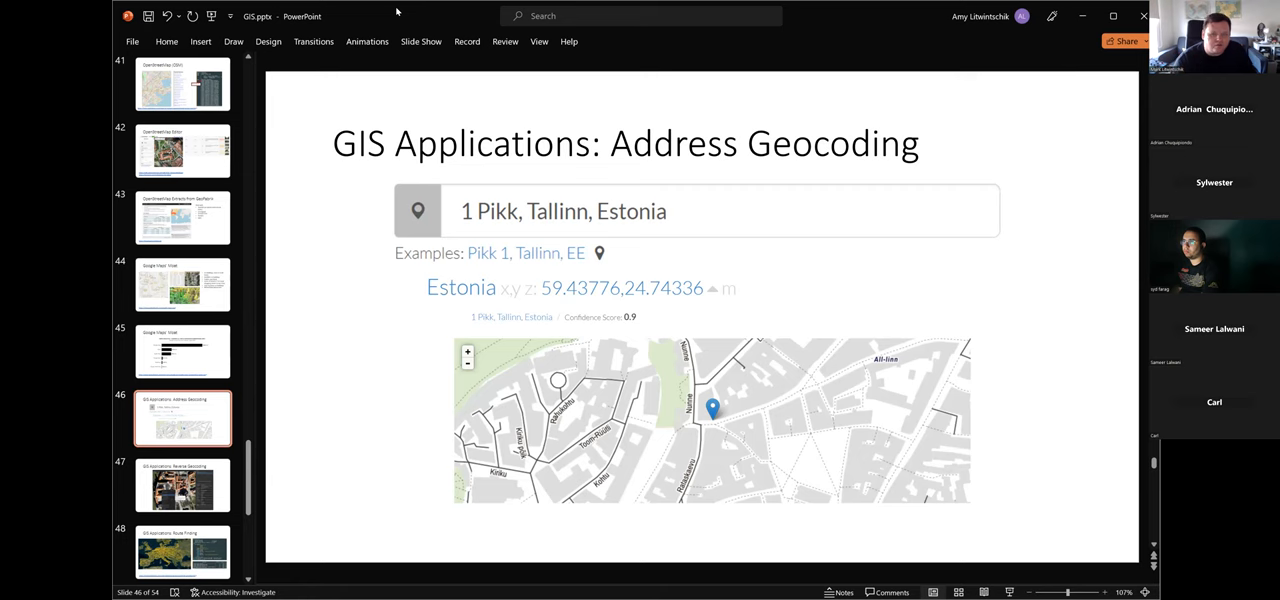
click(182, 485)
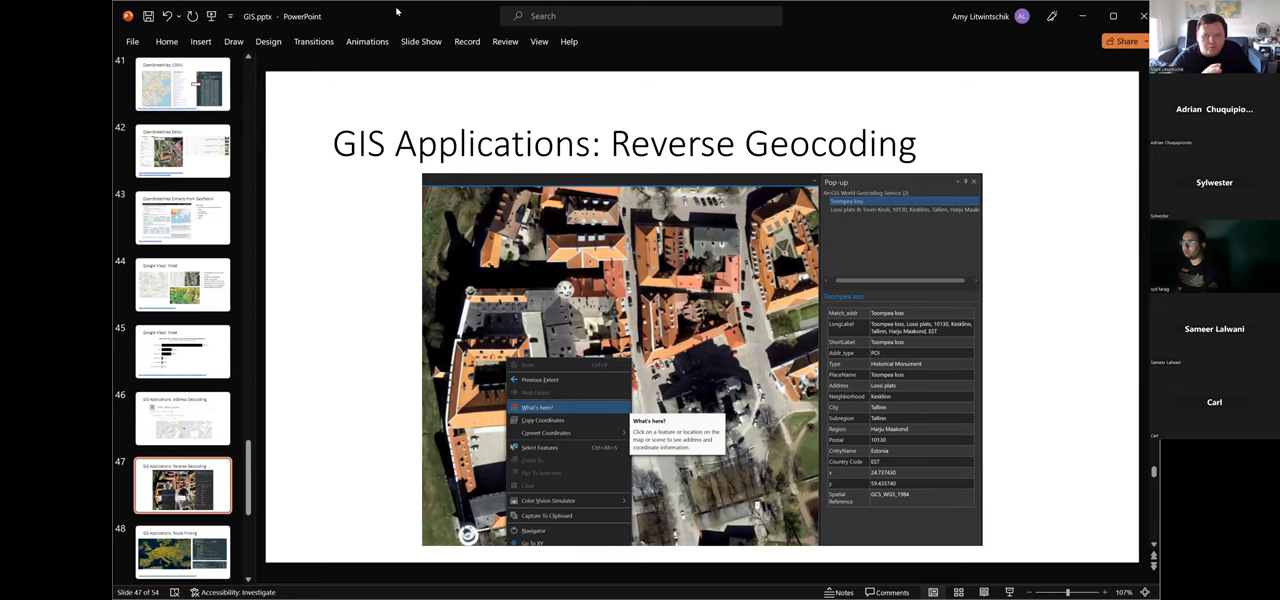
Display slide 48, 'GIS Applications: Route Finding', with the Europe route map.
click(182, 418)
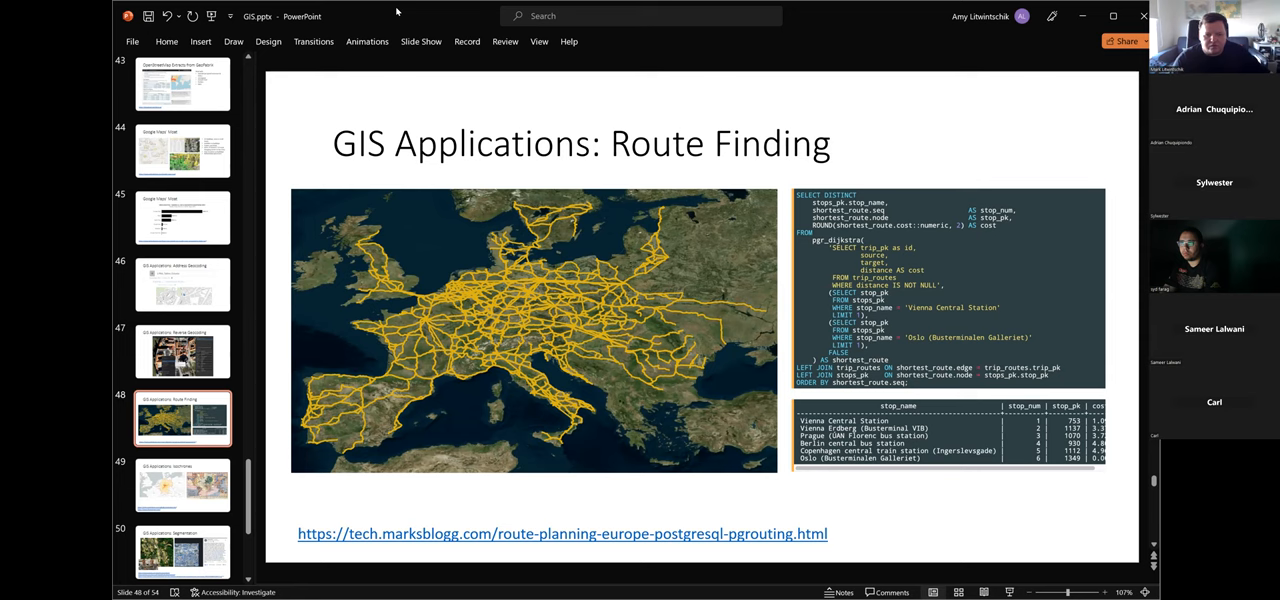
Advance to slide 50, 'GIS Applications: Segmentation', with building-footprint imagery.
click(183, 485)
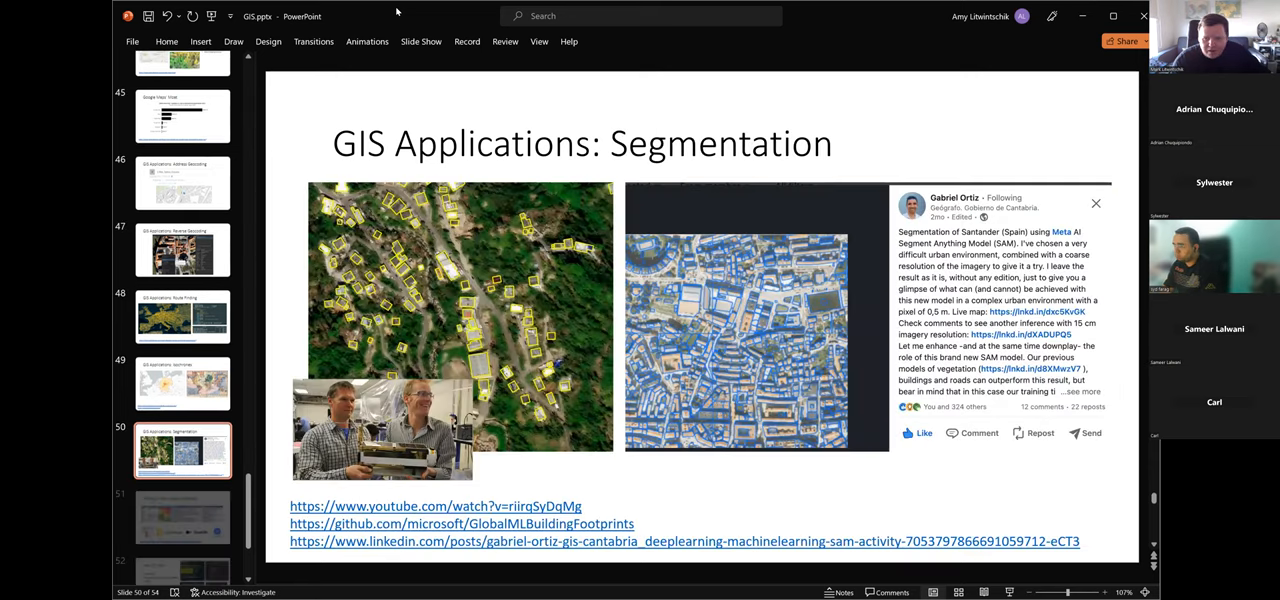
scroll(down, 3)
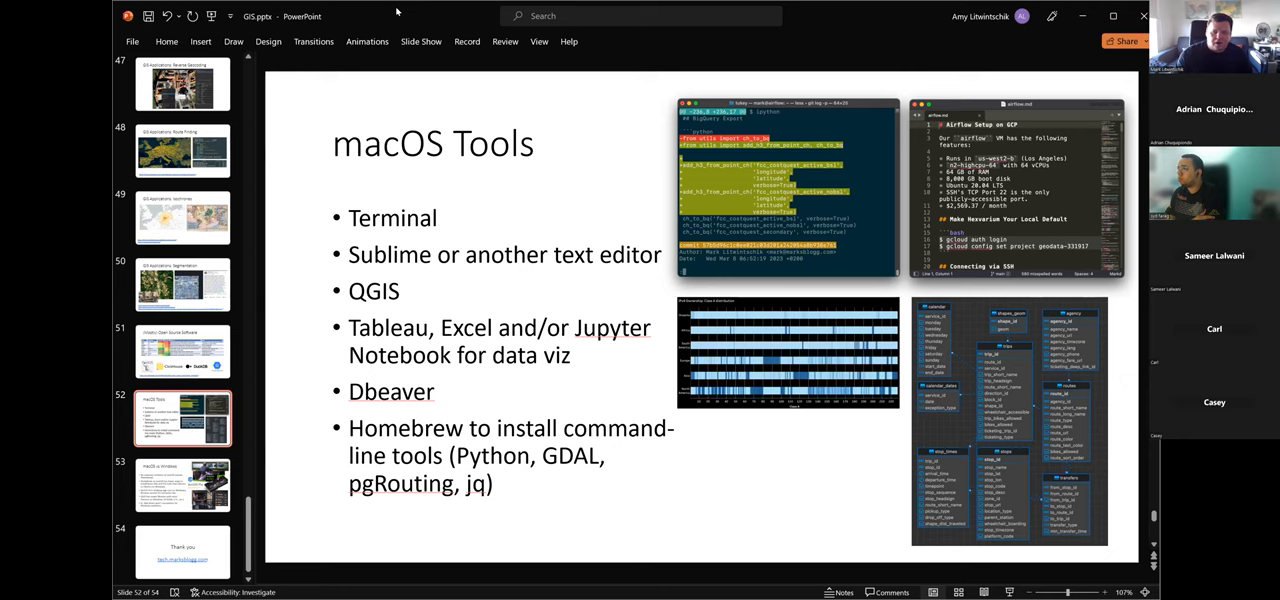
Go through slide 53, macOS vs Windows, to slide 54, 'Thank you'.
click(183, 485)
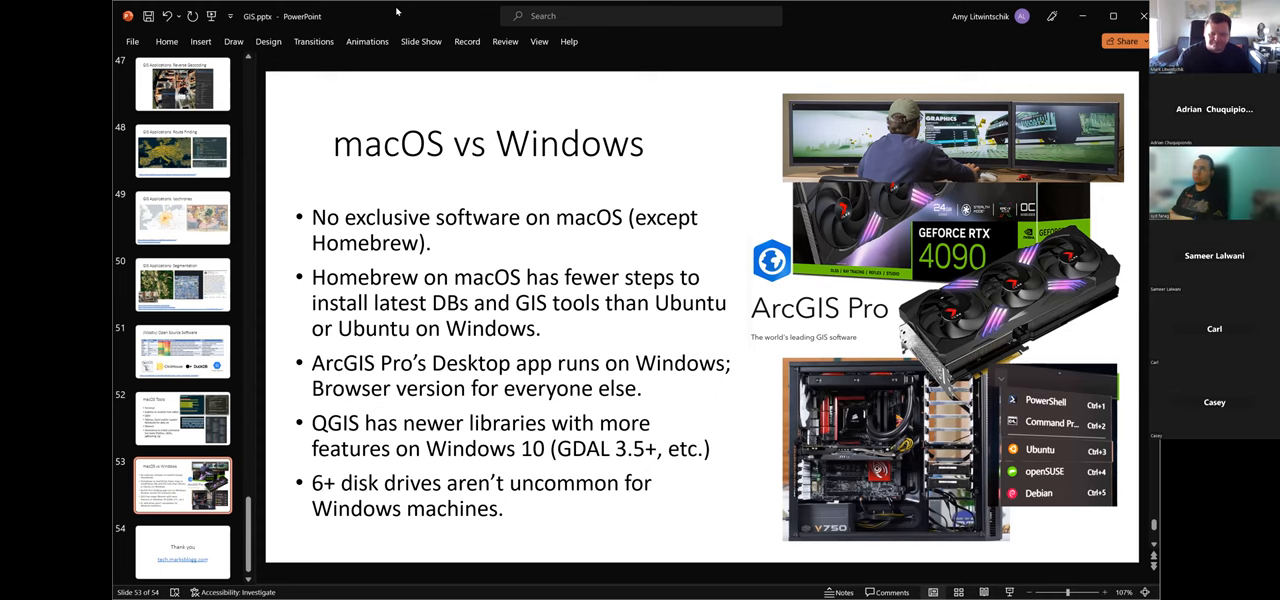
click(182, 537)
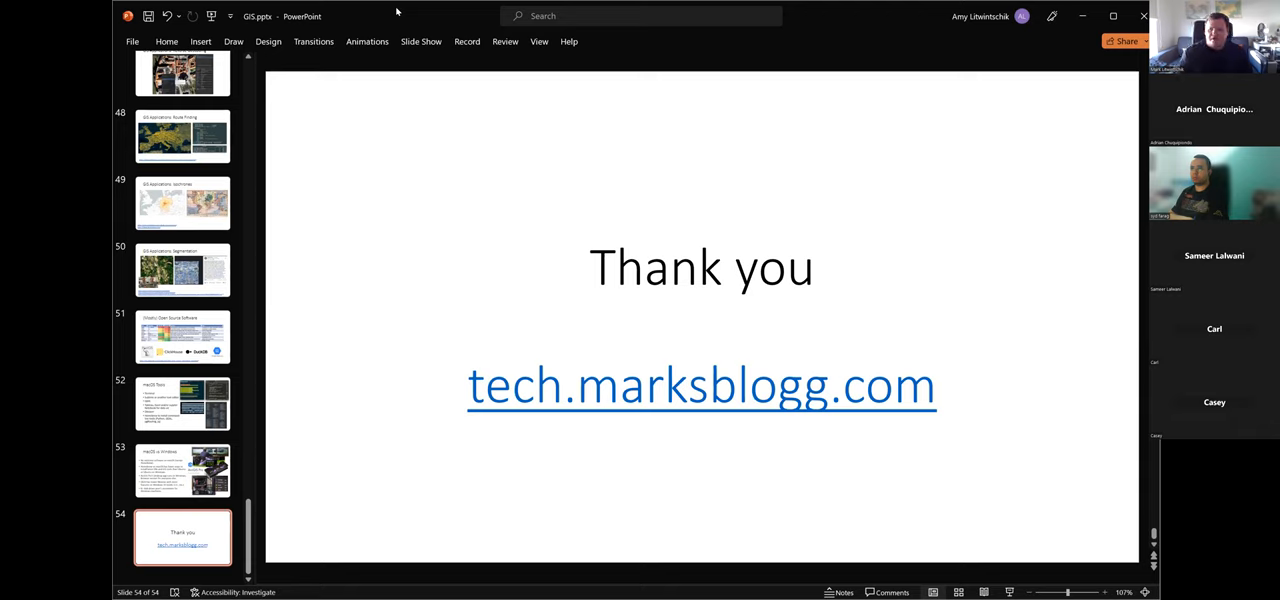